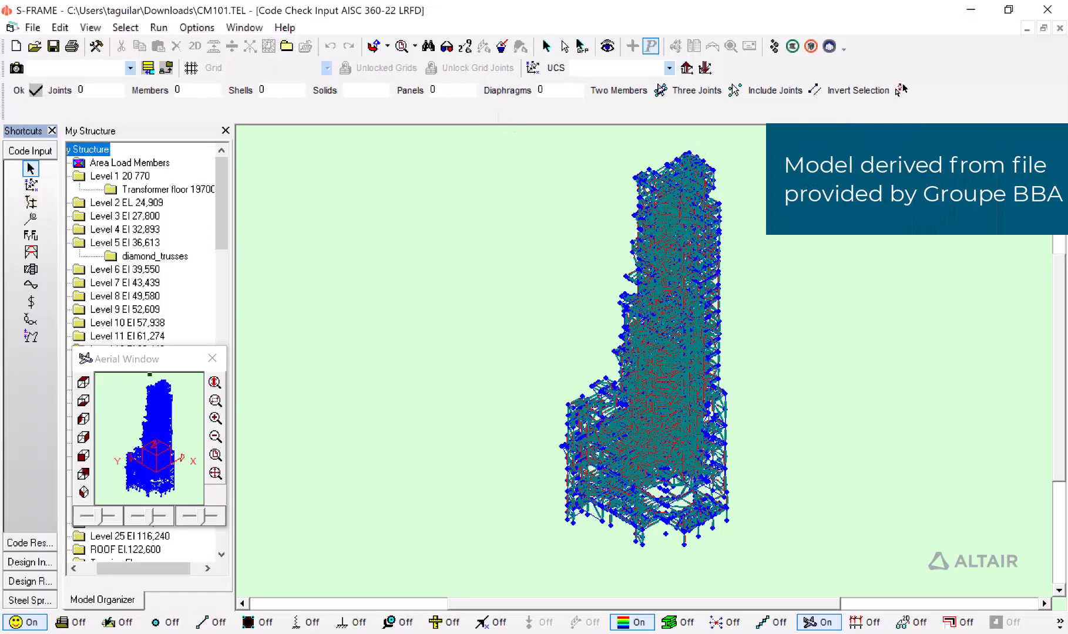
pyautogui.moveTo(704, 310)
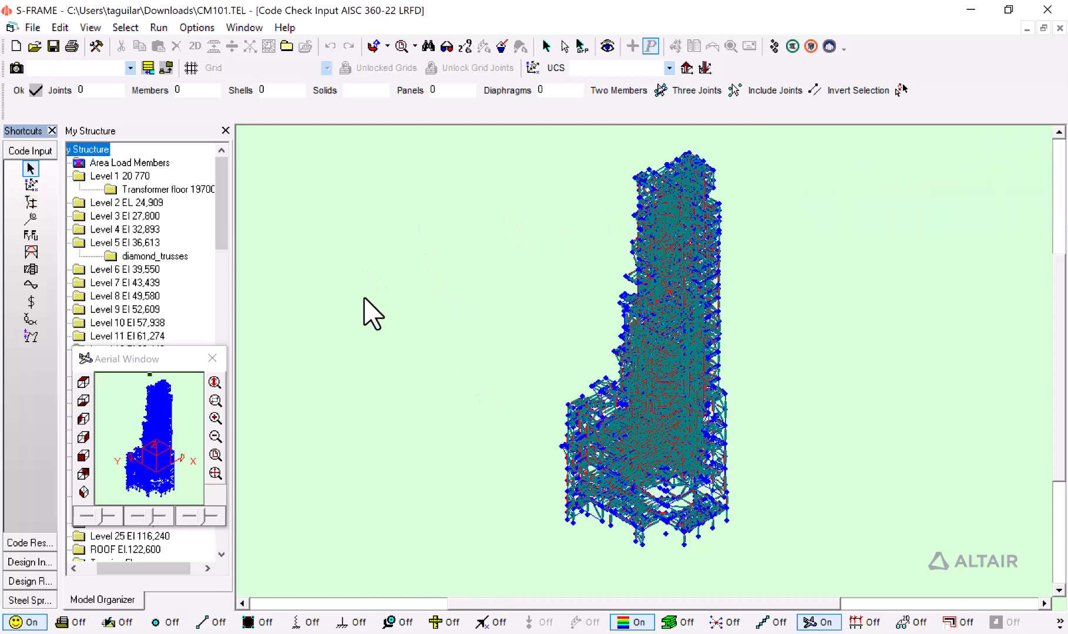
pyautogui.moveTo(571, 283)
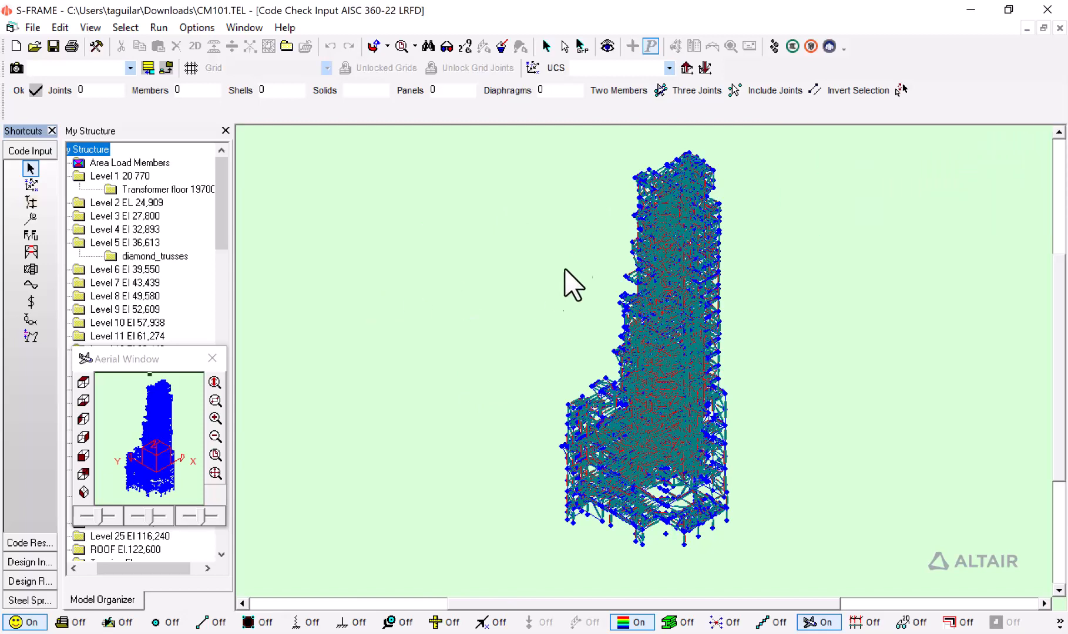
pyautogui.moveTo(148, 122)
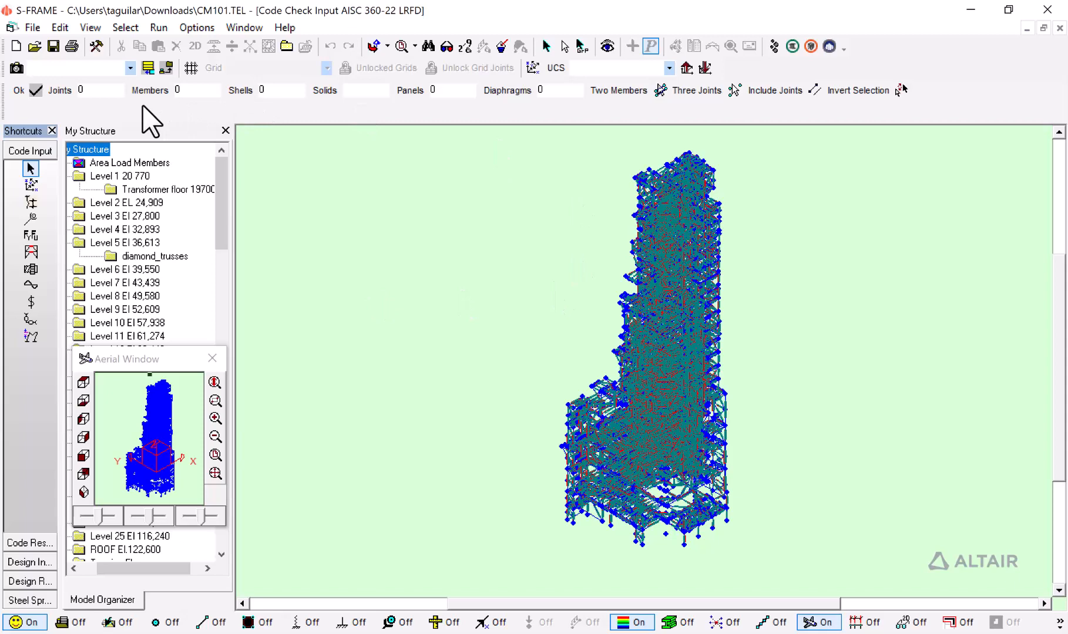
pyautogui.moveTo(406, 41)
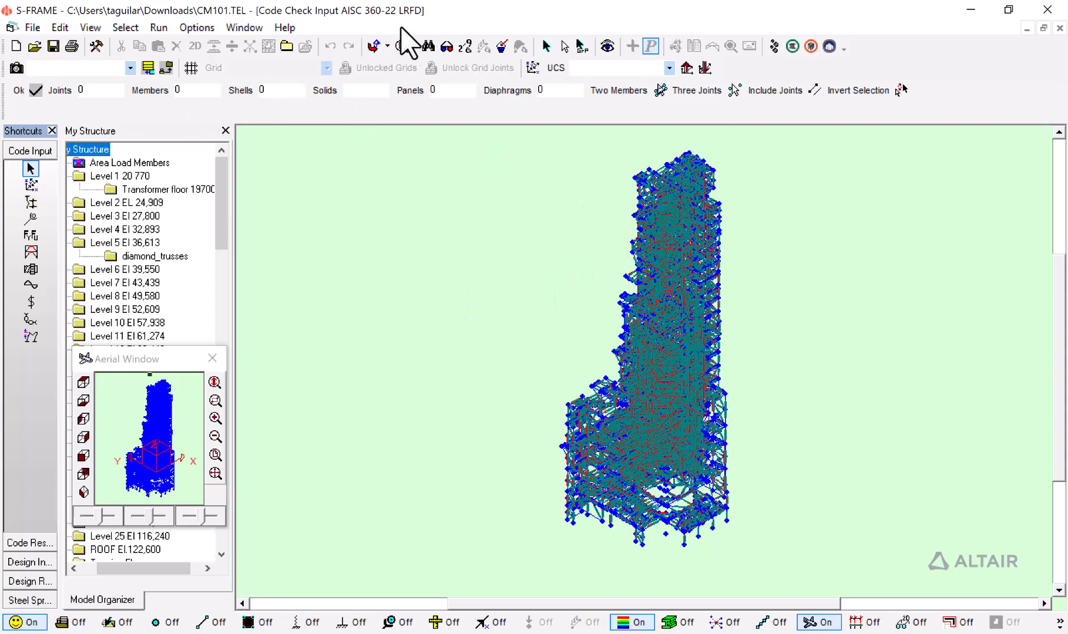
pyautogui.moveTo(499, 23)
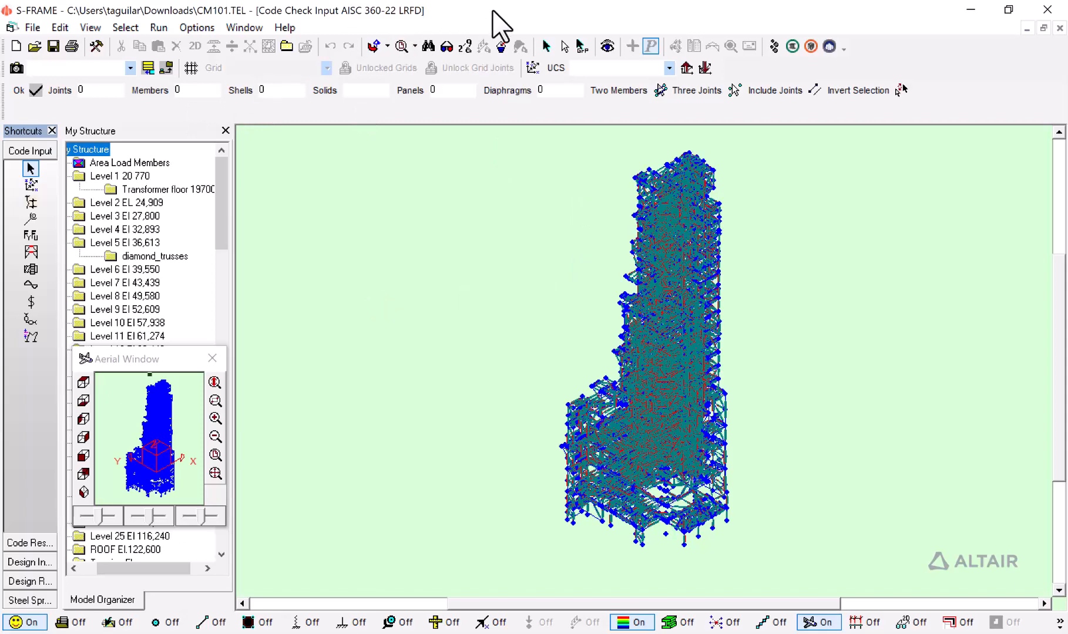
pyautogui.moveTo(693, 397)
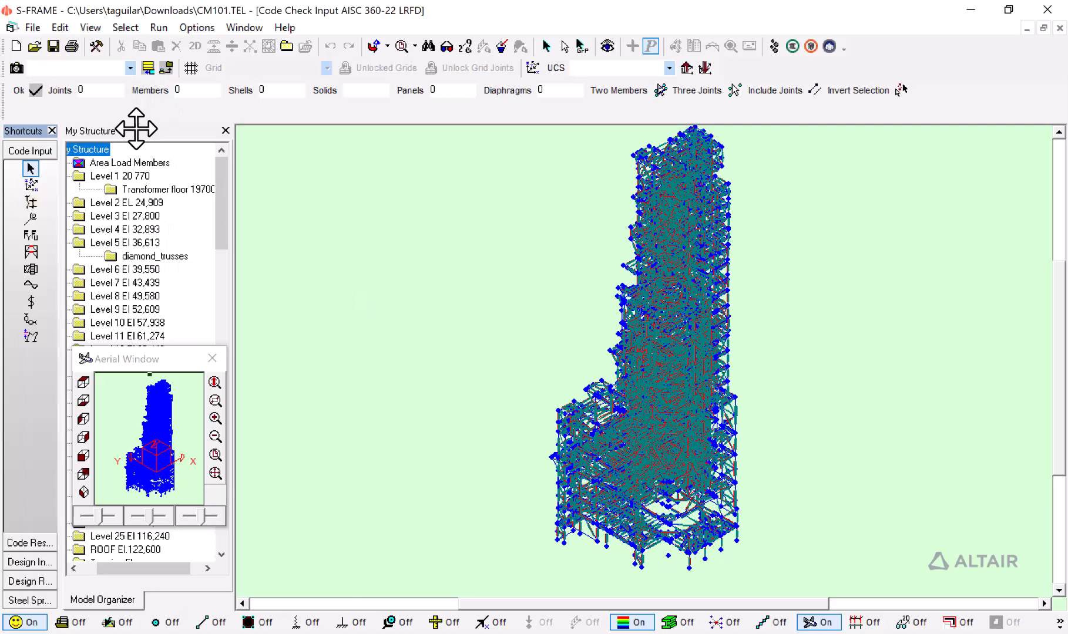
# Run an AISC 360-22 LRFD code check of the tower members for all load combinations
pyautogui.click(157, 27)
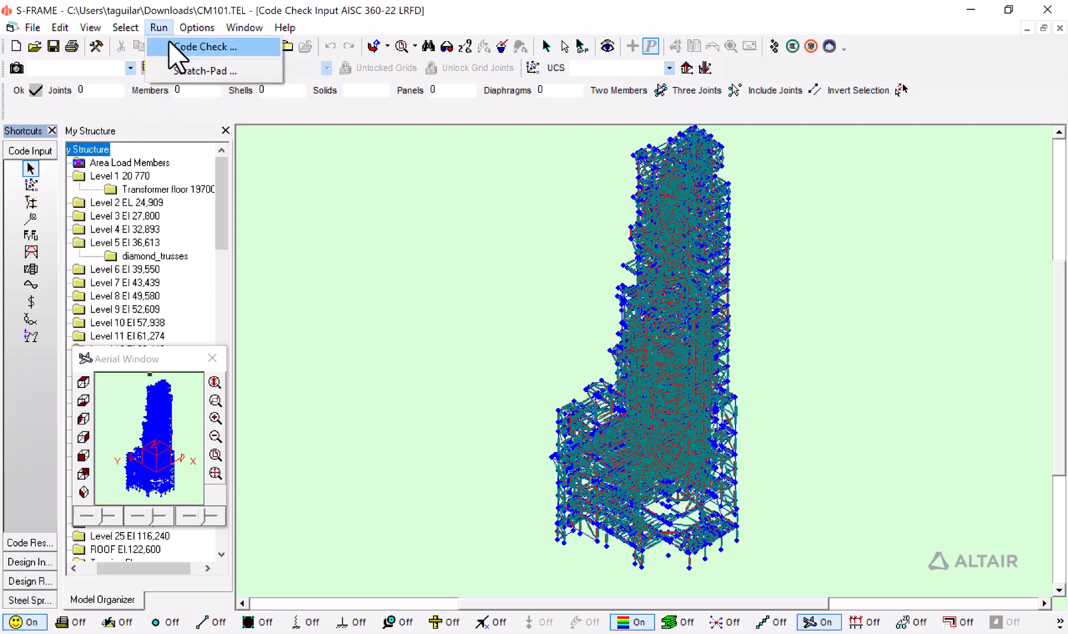
pyautogui.click(208, 46)
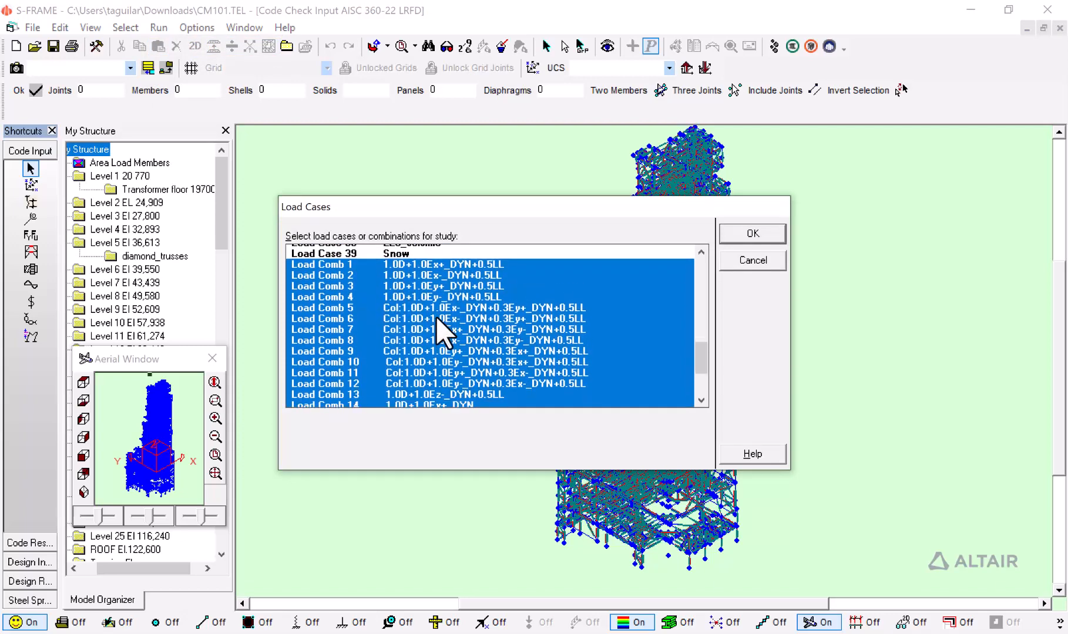
pyautogui.scroll(-3)
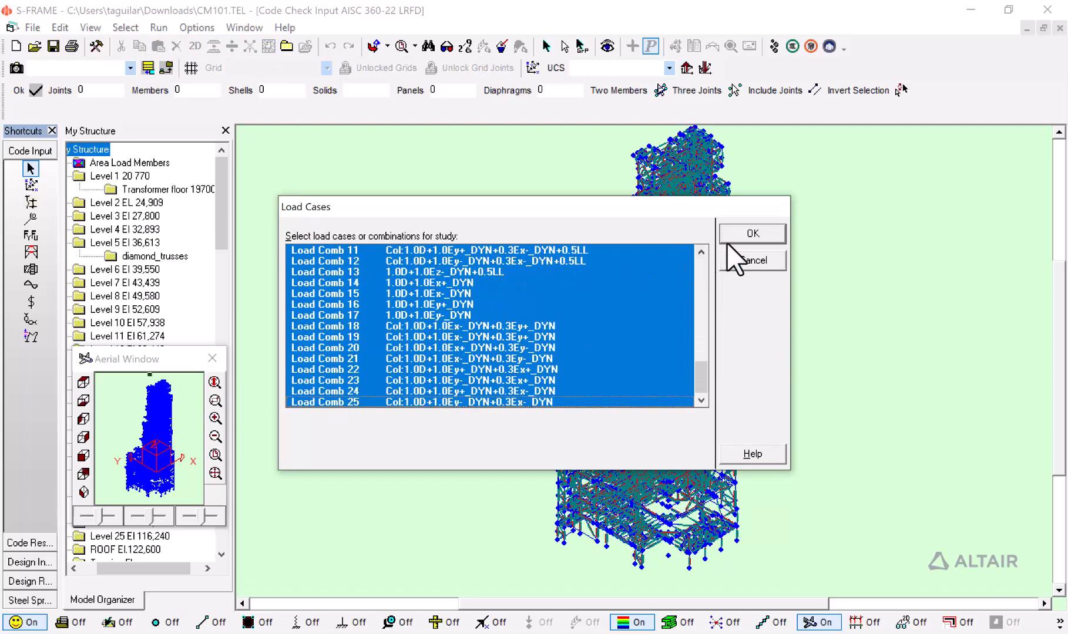
pyautogui.click(752, 233)
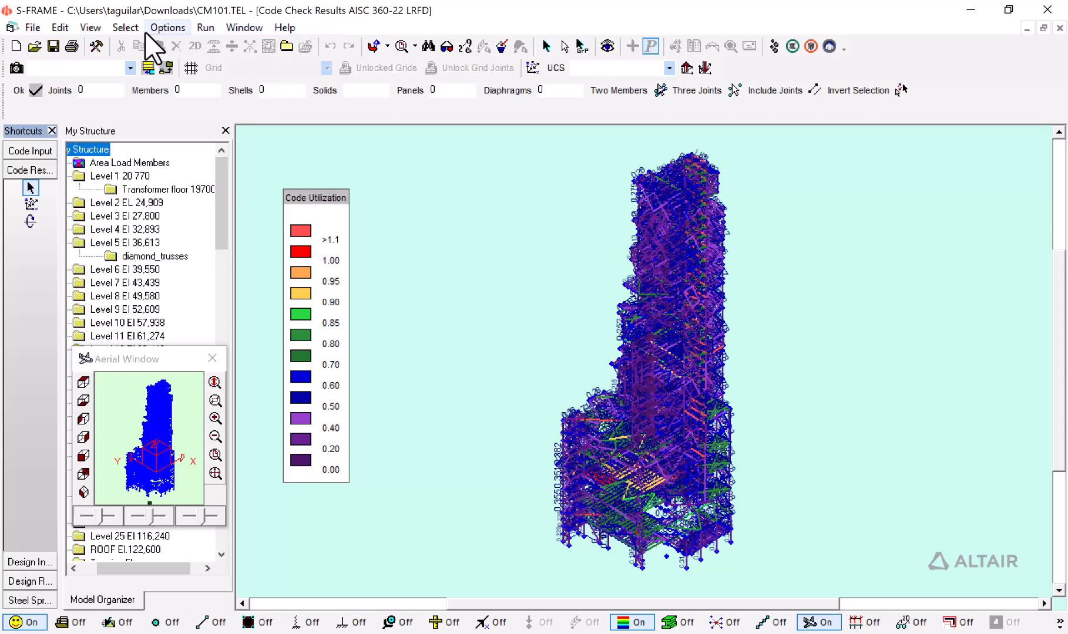
pyautogui.click(167, 27)
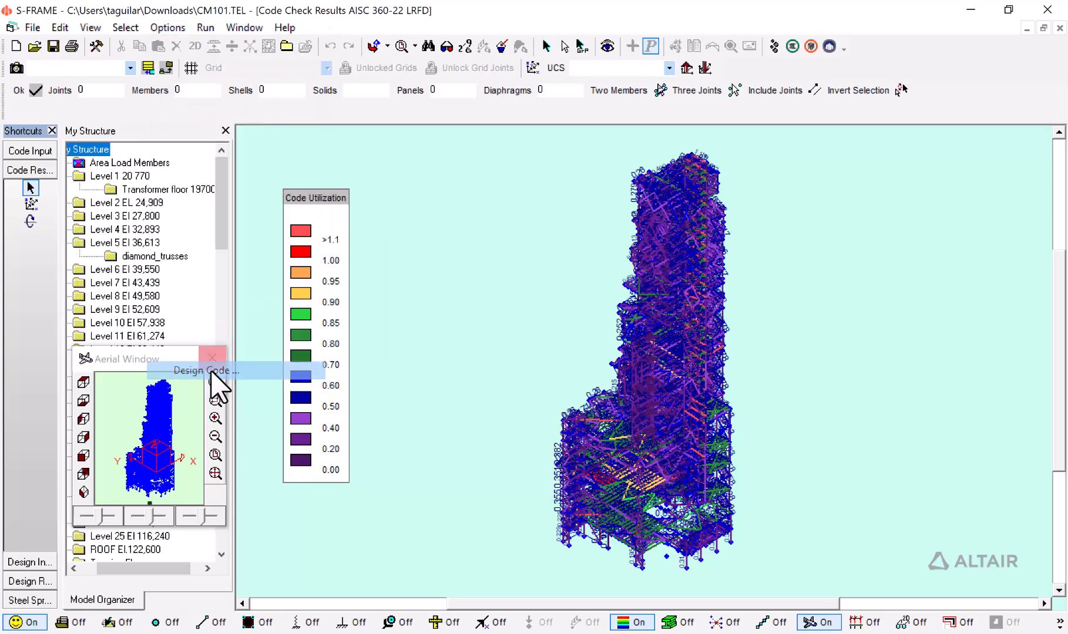
pyautogui.click(204, 371)
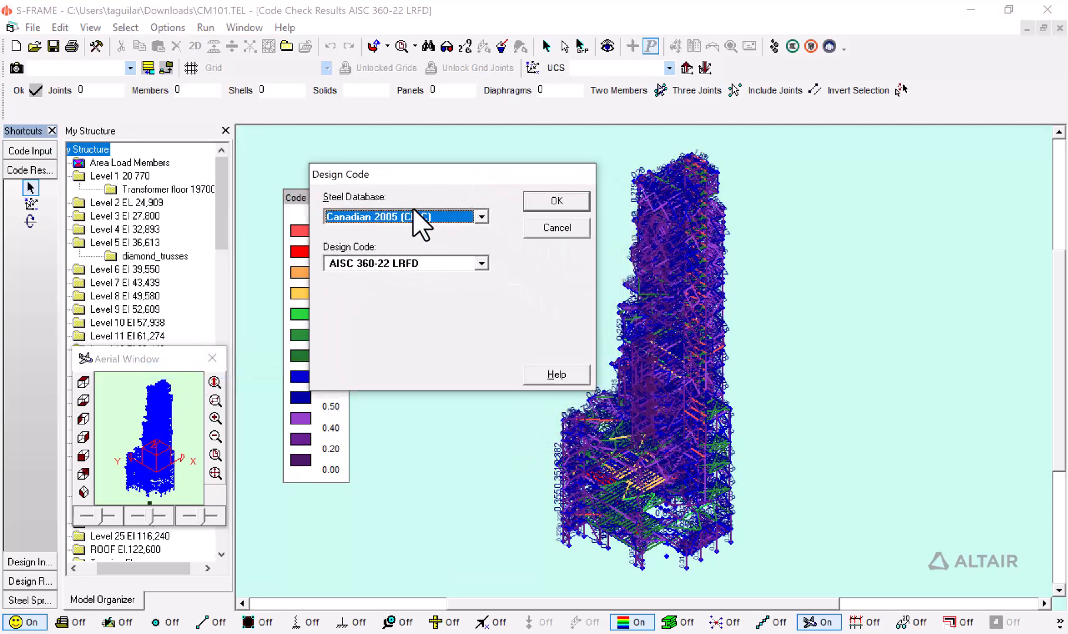
pyautogui.moveTo(484, 229)
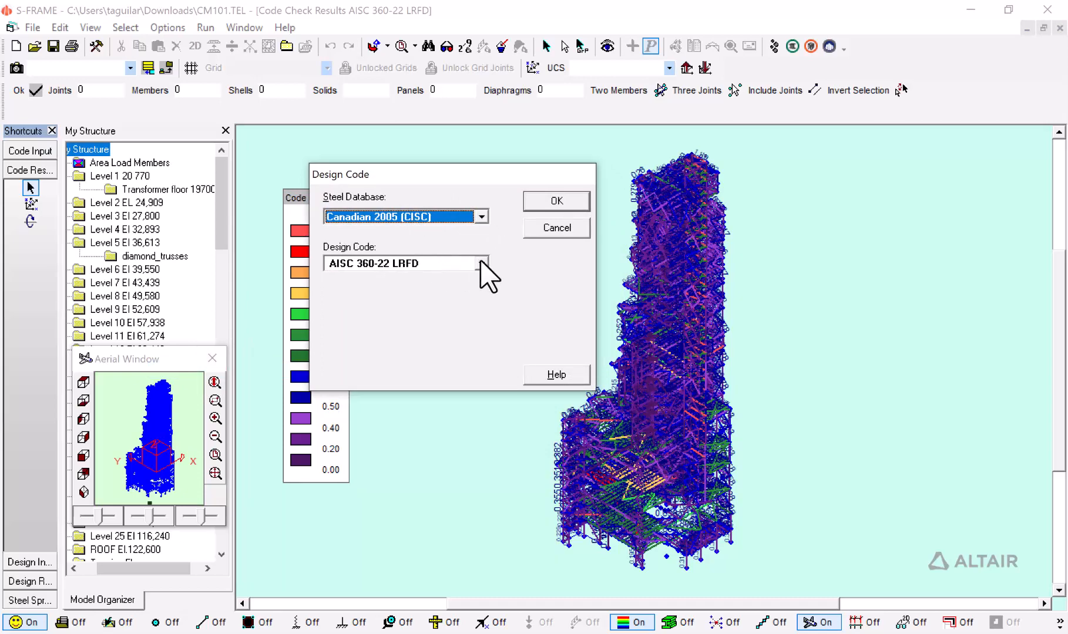
pyautogui.click(482, 263)
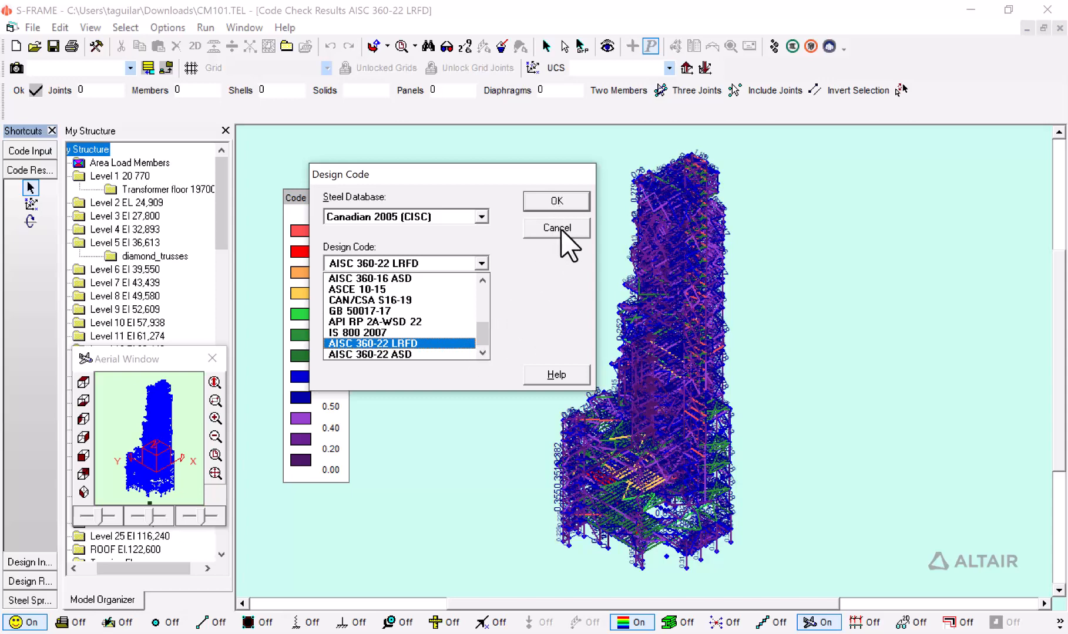
pyautogui.click(555, 228)
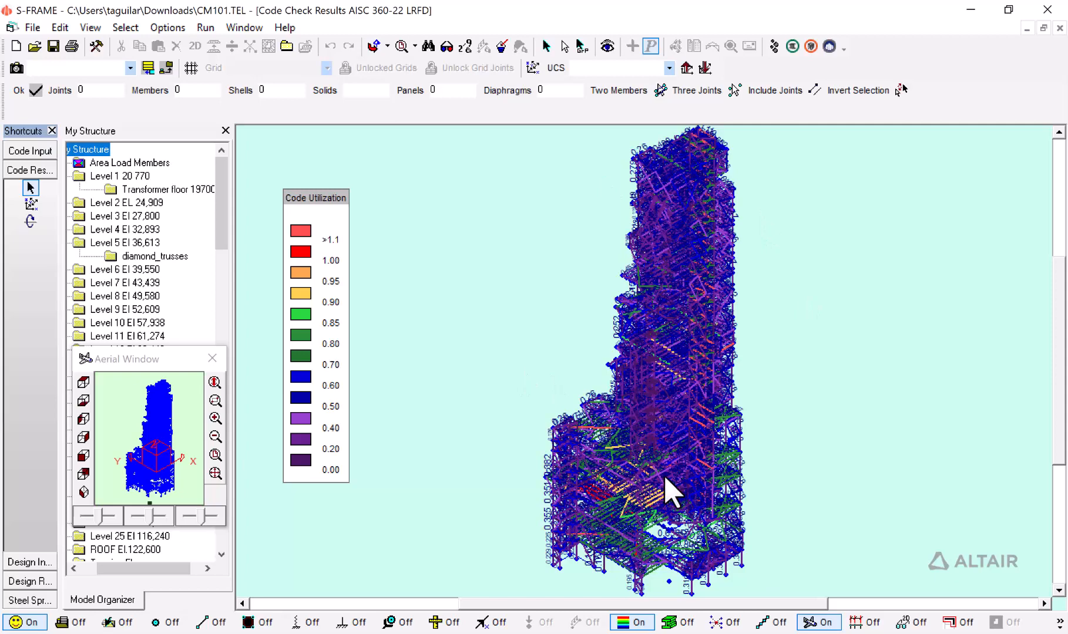
pyautogui.moveTo(899, 88)
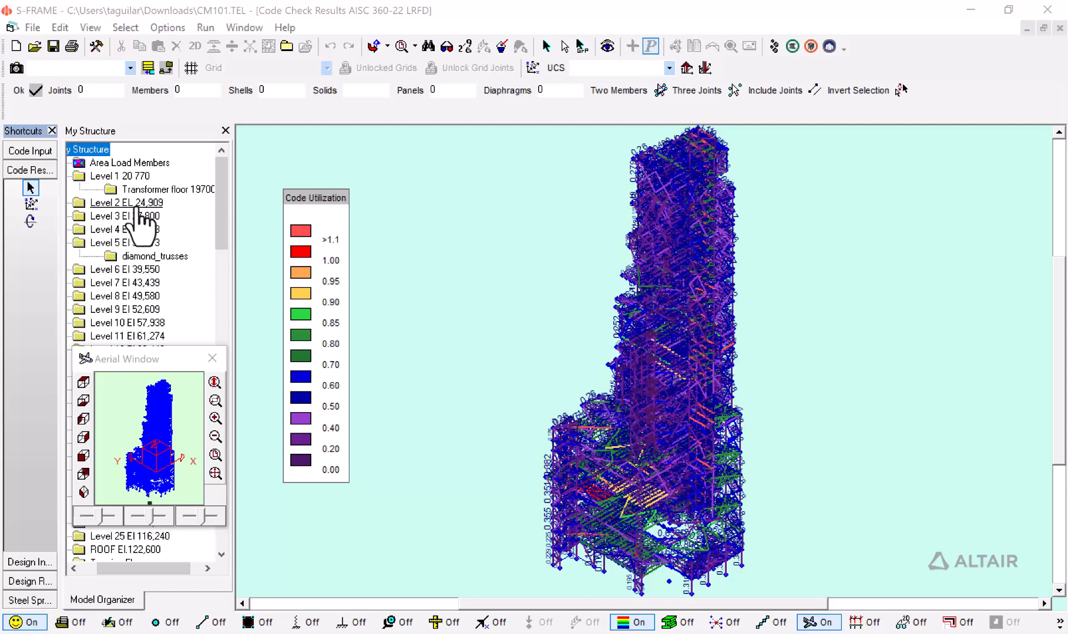
# Isolate Level 2 (EL 24,909) in the Model Organizer, briefly viewing Level 3, with member utilization ratios shown
pyautogui.click(126, 202)
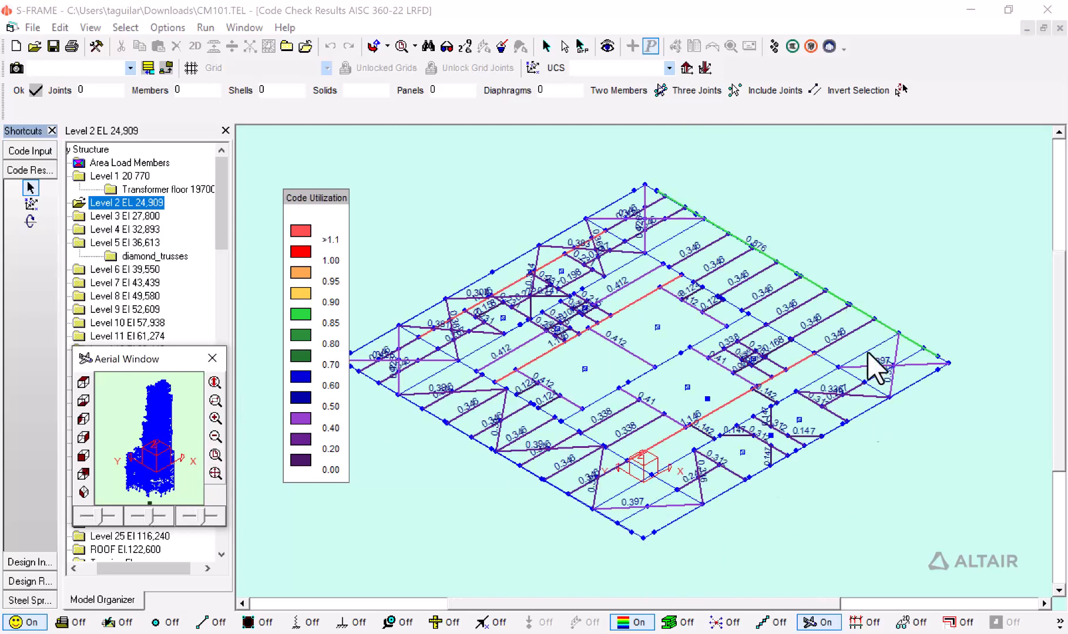
pyautogui.moveTo(292, 293)
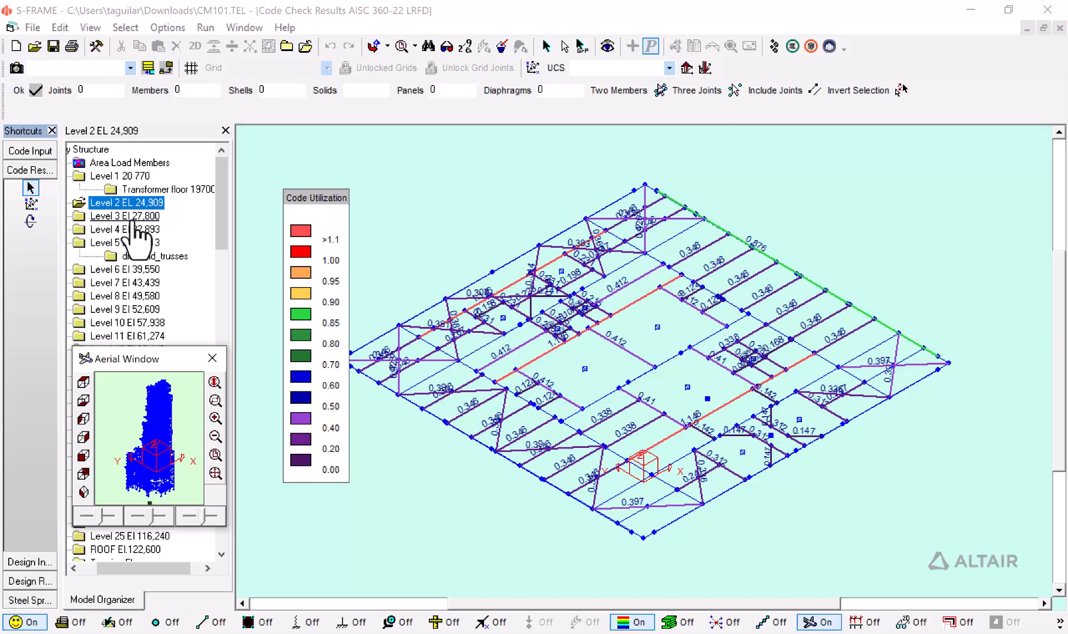
pyautogui.click(126, 216)
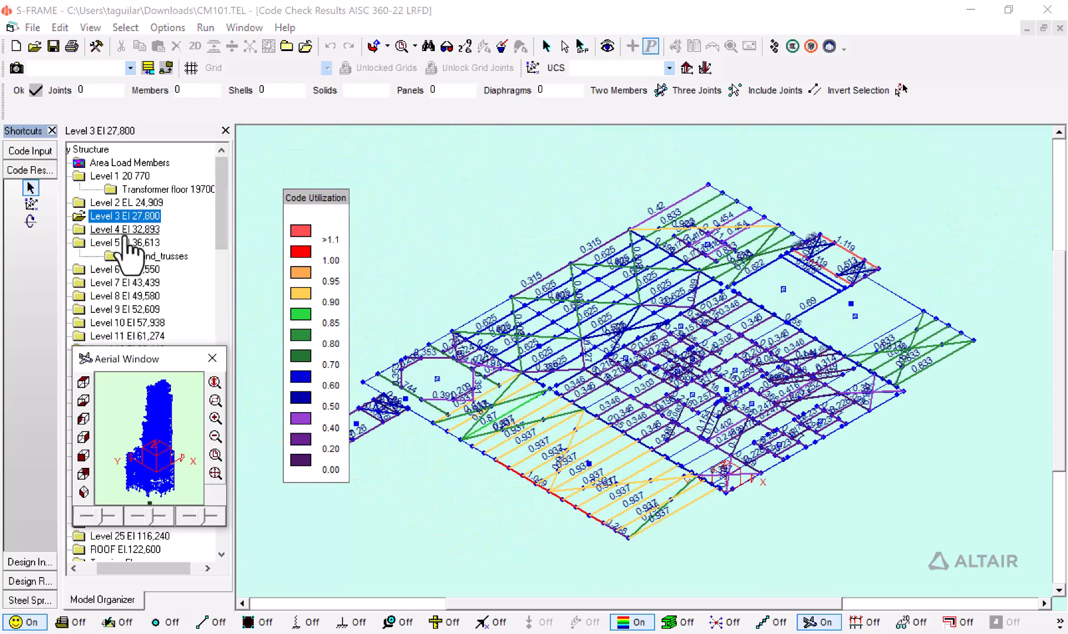
pyautogui.click(126, 202)
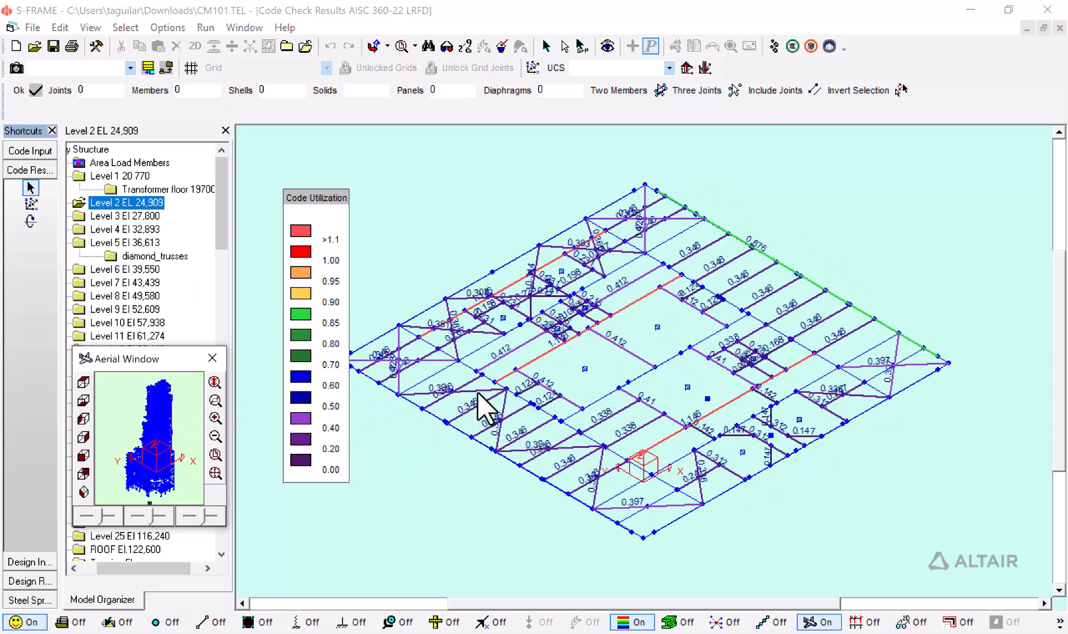
pyautogui.moveTo(121, 386)
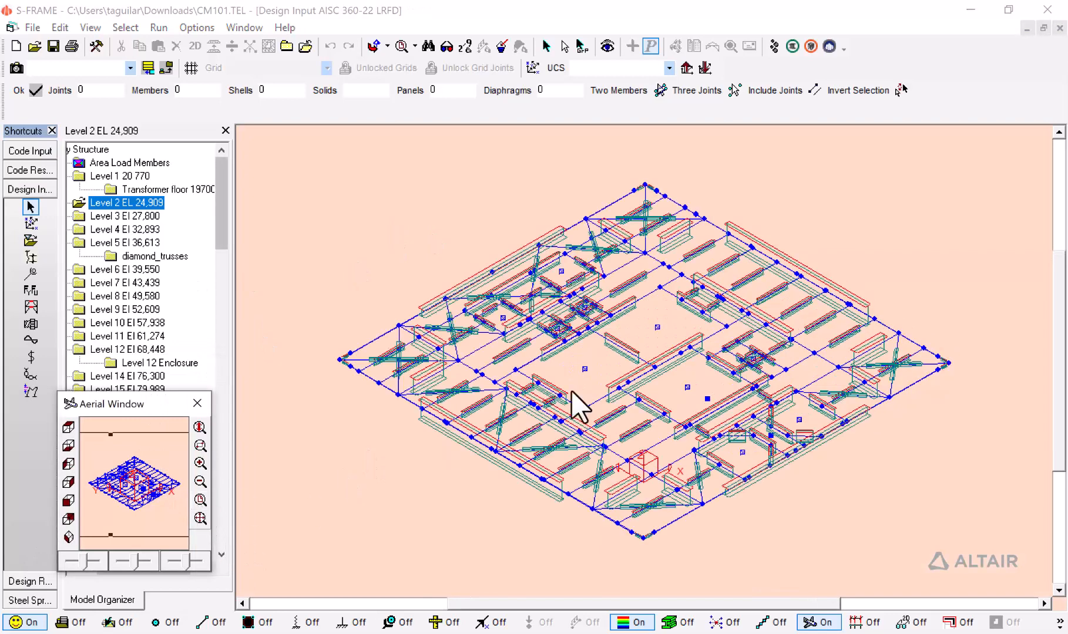
pyautogui.moveTo(228, 113)
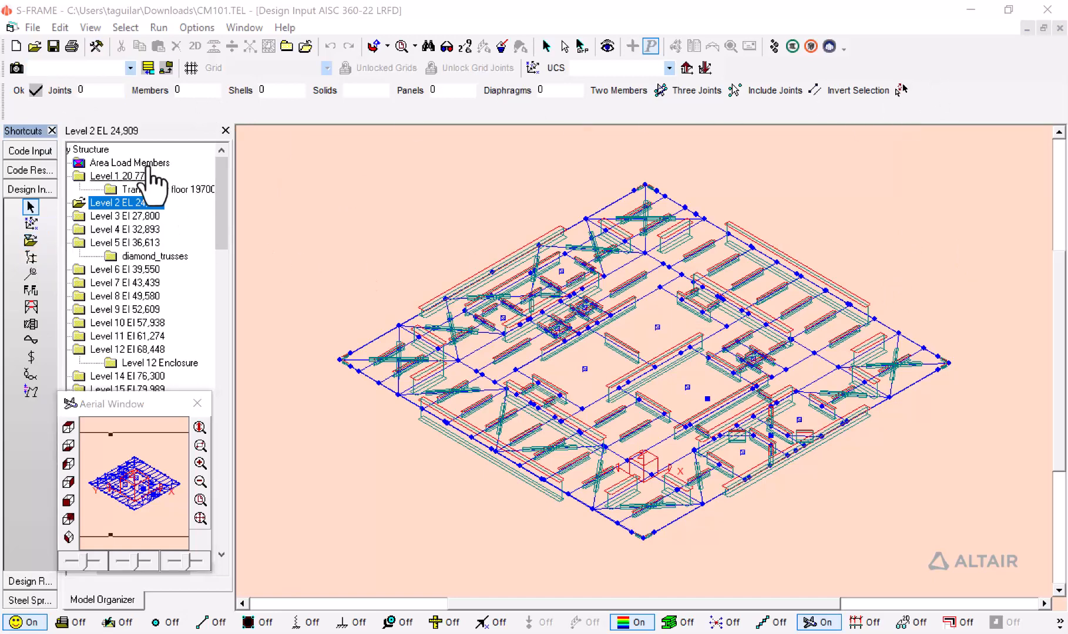
# Bring up the Design Constraints settings for the Level 2 members via the Edit menu
pyautogui.click(60, 27)
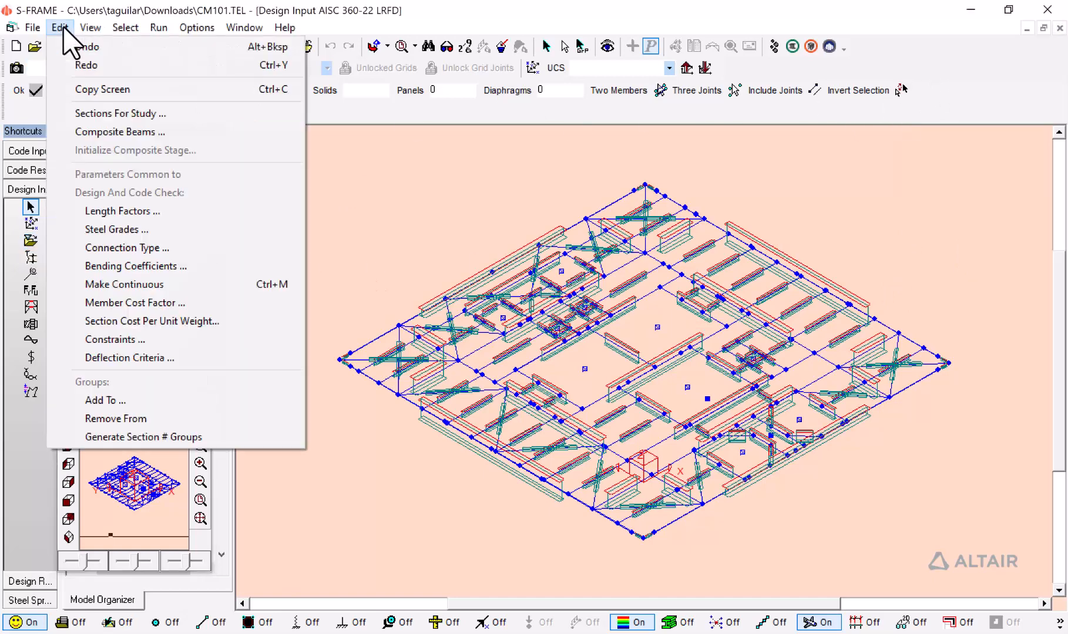
pyautogui.moveTo(113, 339)
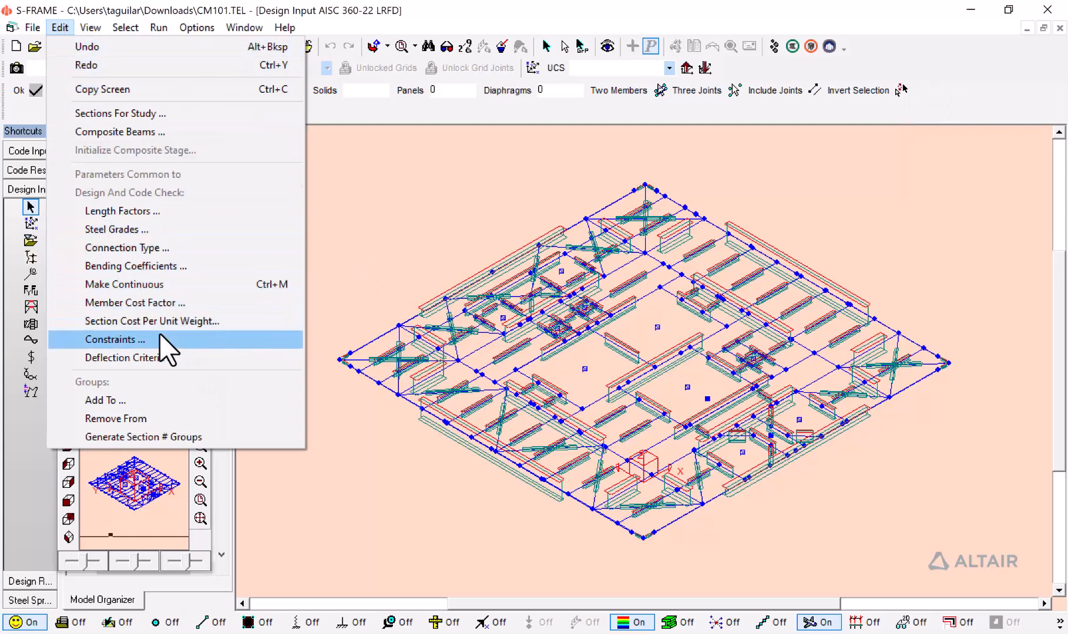
pyautogui.click(114, 339)
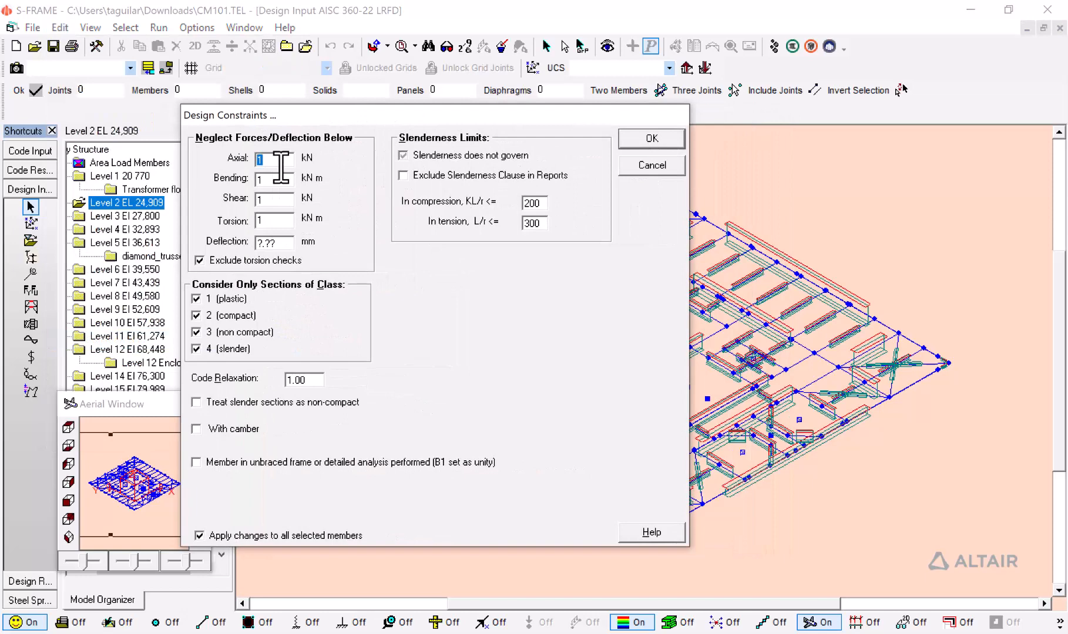
# Set the 'In compression, KL/r <=' limit to 240 and confirm the constraints
pyautogui.click(273, 199)
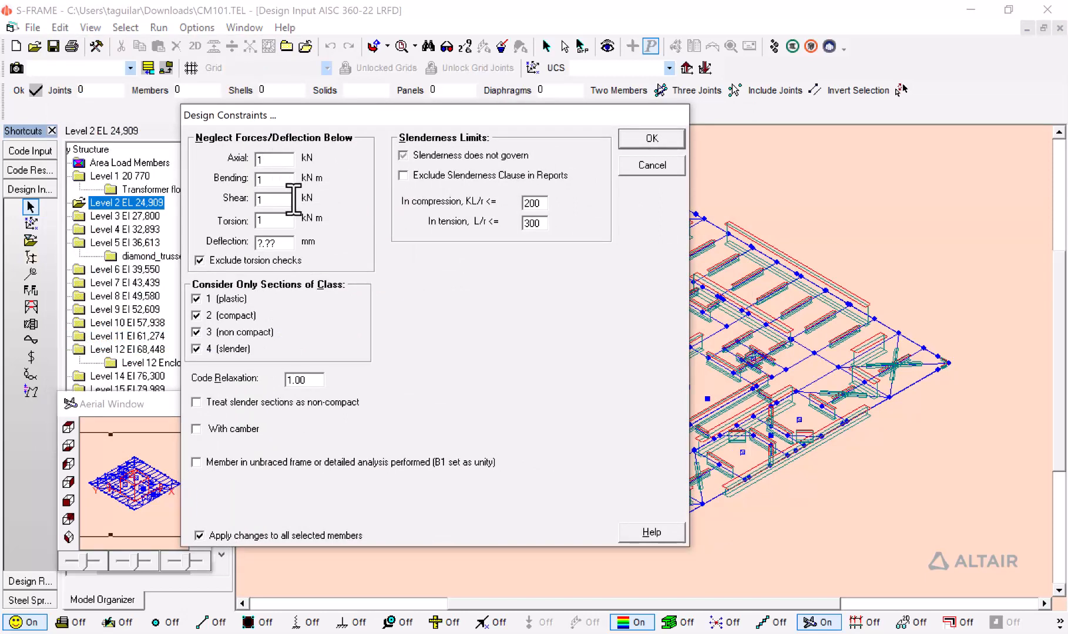
pyautogui.click(273, 177)
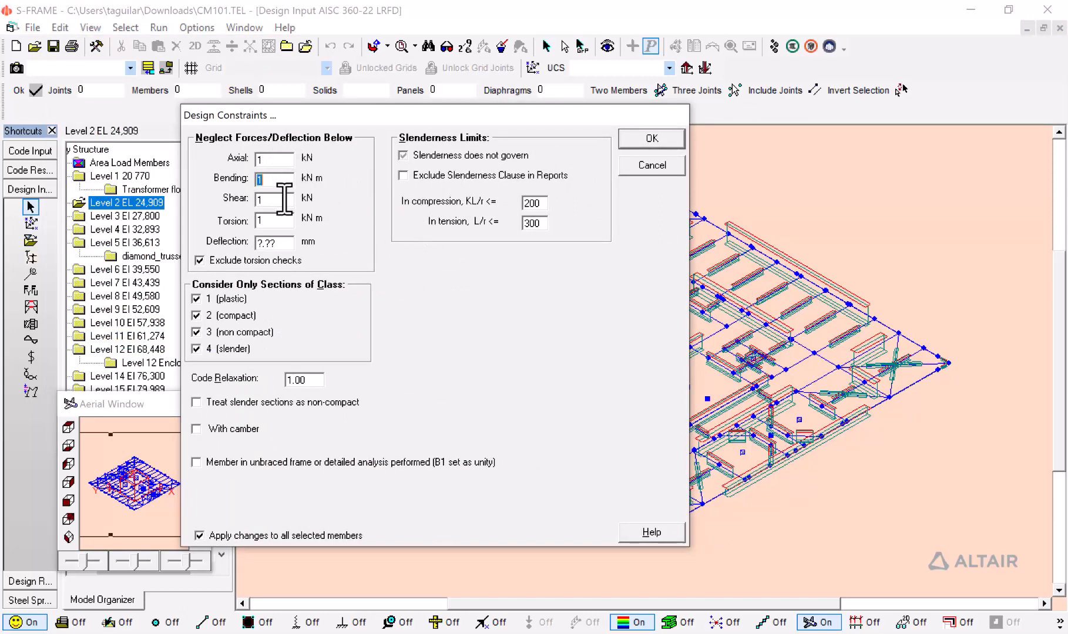
pyautogui.click(274, 220)
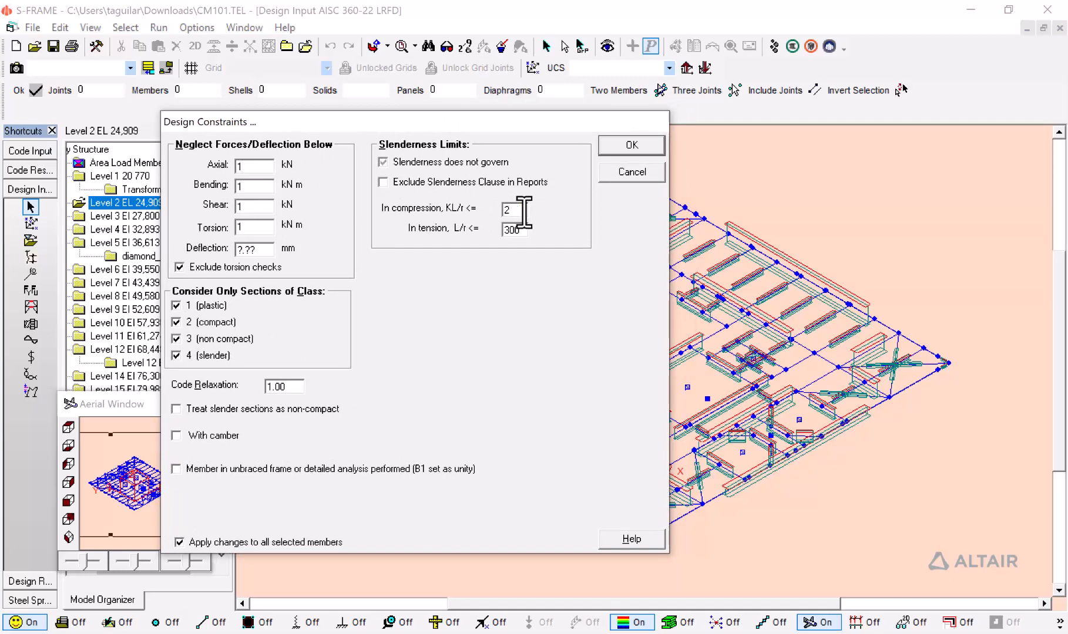
pyautogui.write('240')
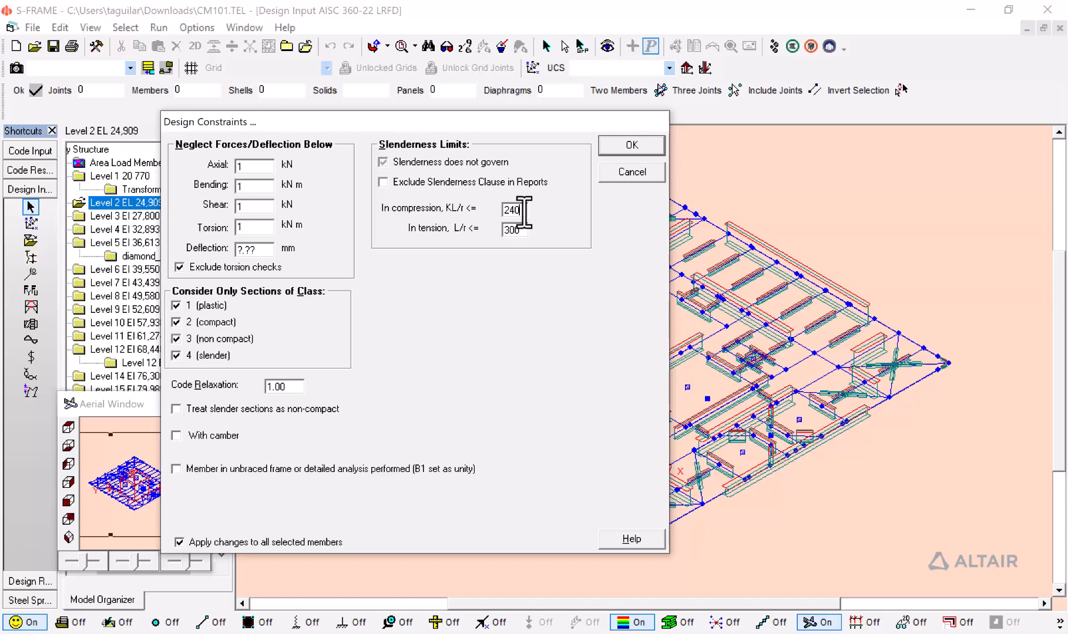
pyautogui.click(630, 146)
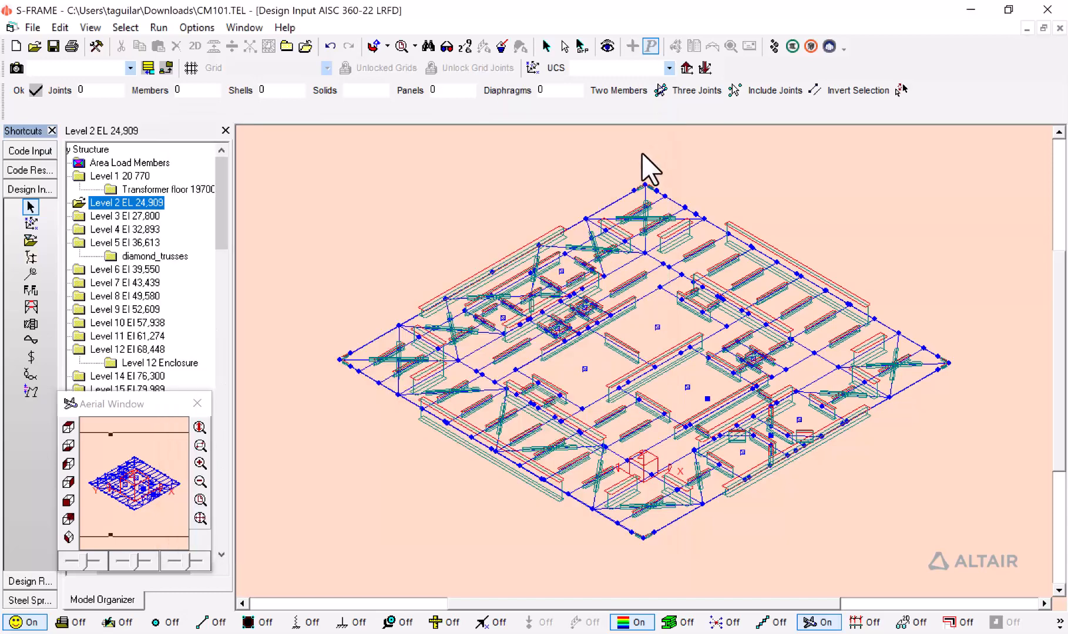
# Assign A36 & A529 carbon steel (Fy 36 ksi, Fu 58 ksi) to the Level 2 members
pyautogui.click(59, 27)
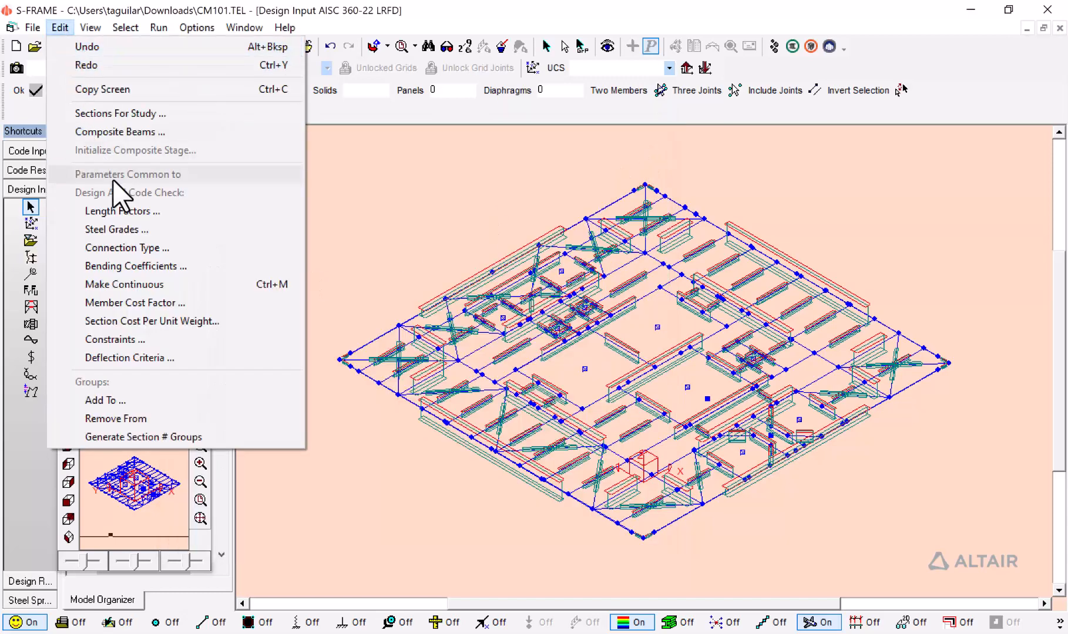
pyautogui.moveTo(123, 229)
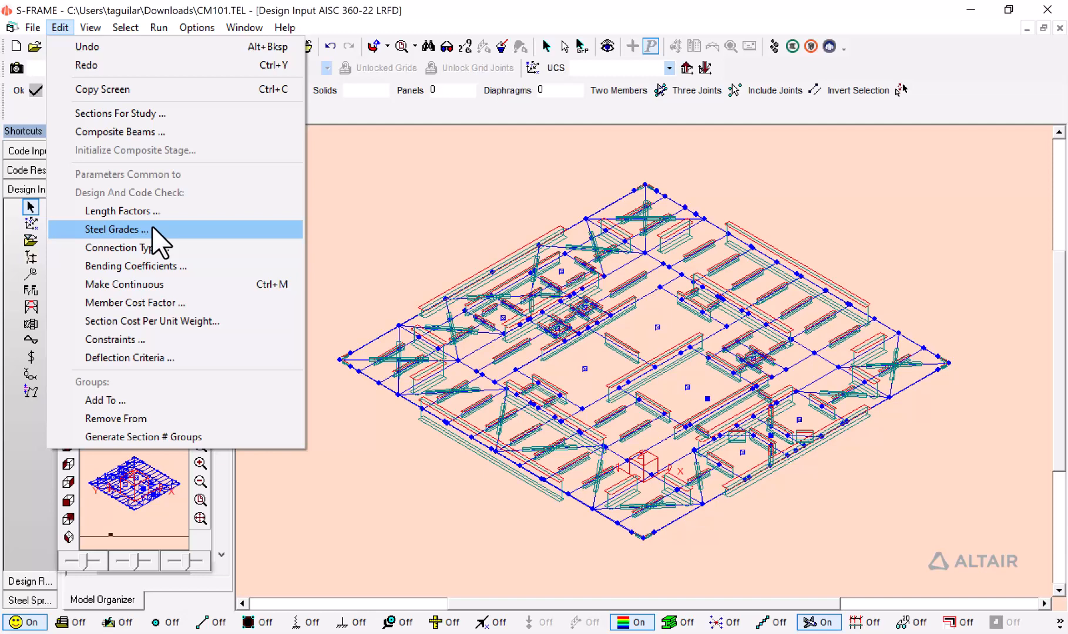
pyautogui.click(121, 229)
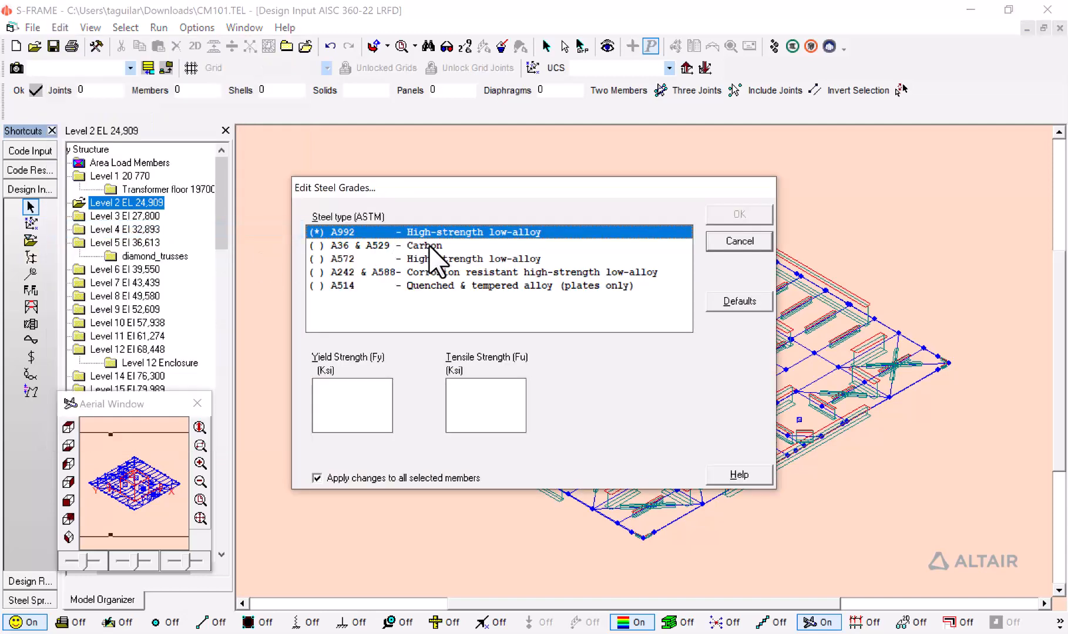
pyautogui.moveTo(329, 266)
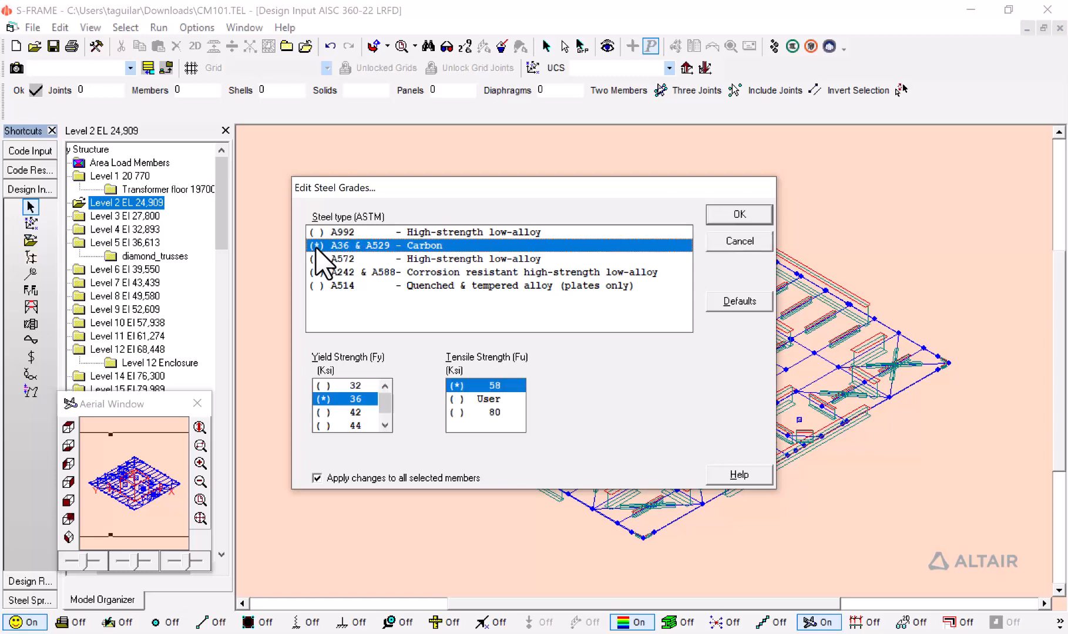
pyautogui.moveTo(421, 368)
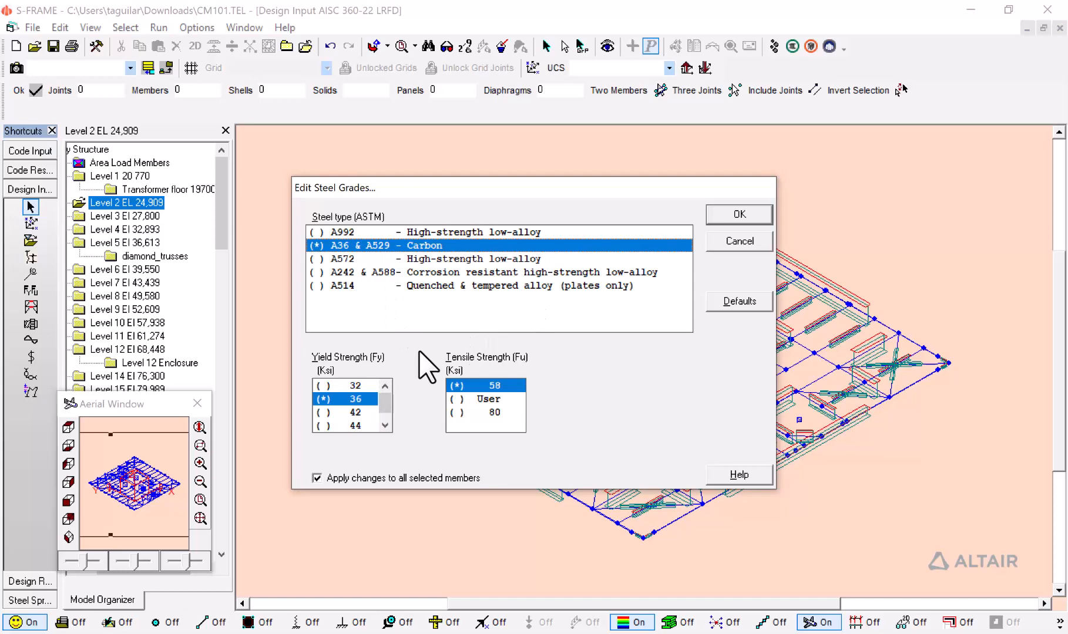
pyautogui.moveTo(659, 269)
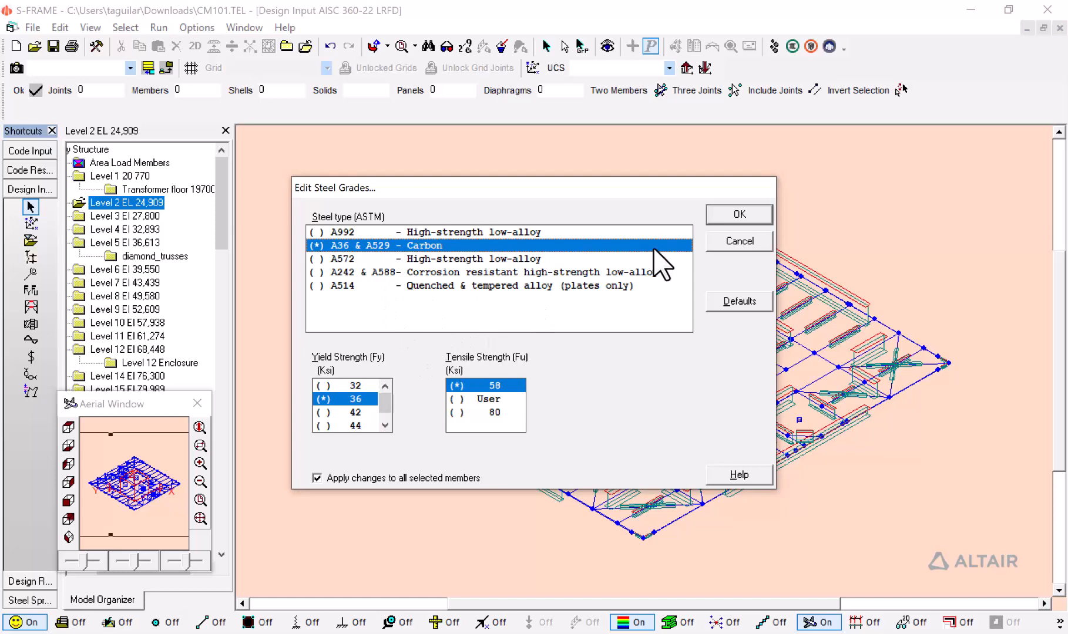
pyautogui.click(738, 214)
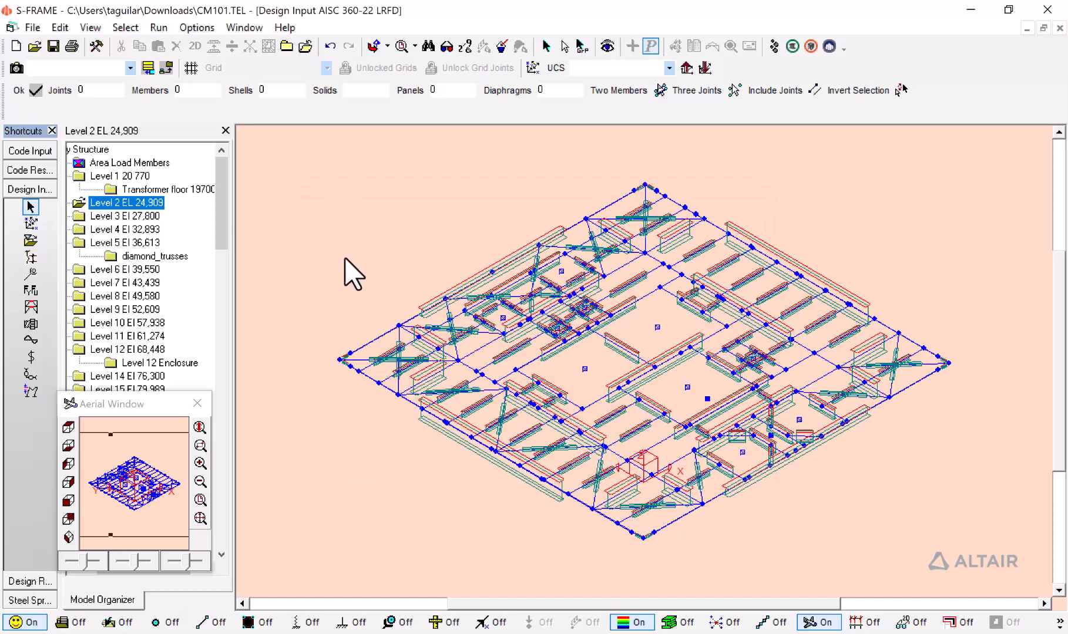
# Set Length Factors so S-STEEL calculates top and bottom flange segments between inflection points
pyautogui.click(60, 27)
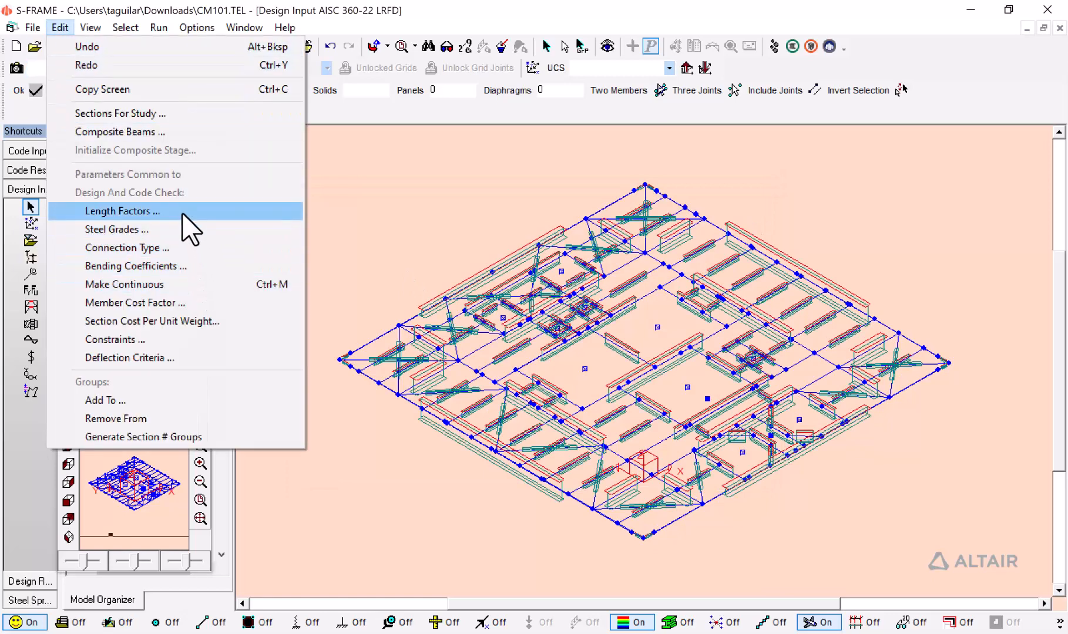
pyautogui.click(122, 211)
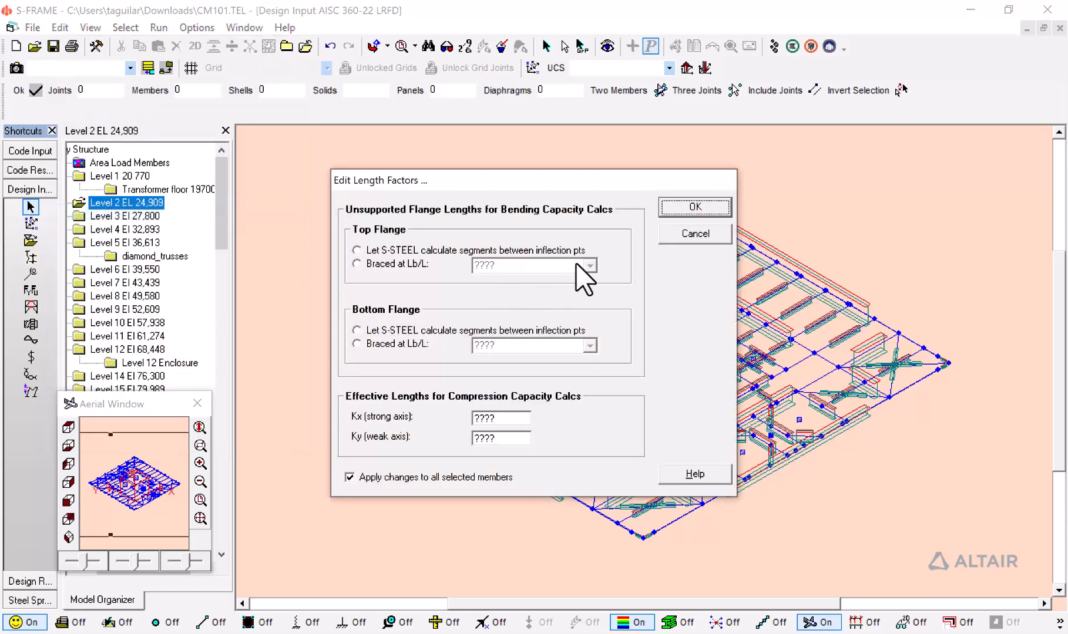
pyautogui.click(356, 250)
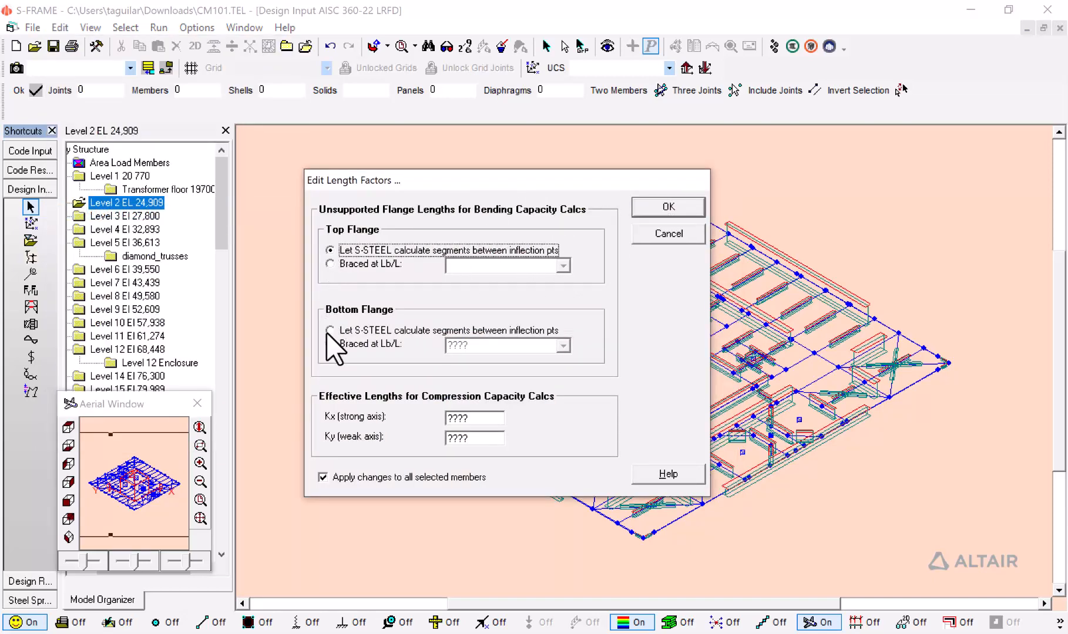
pyautogui.click(330, 330)
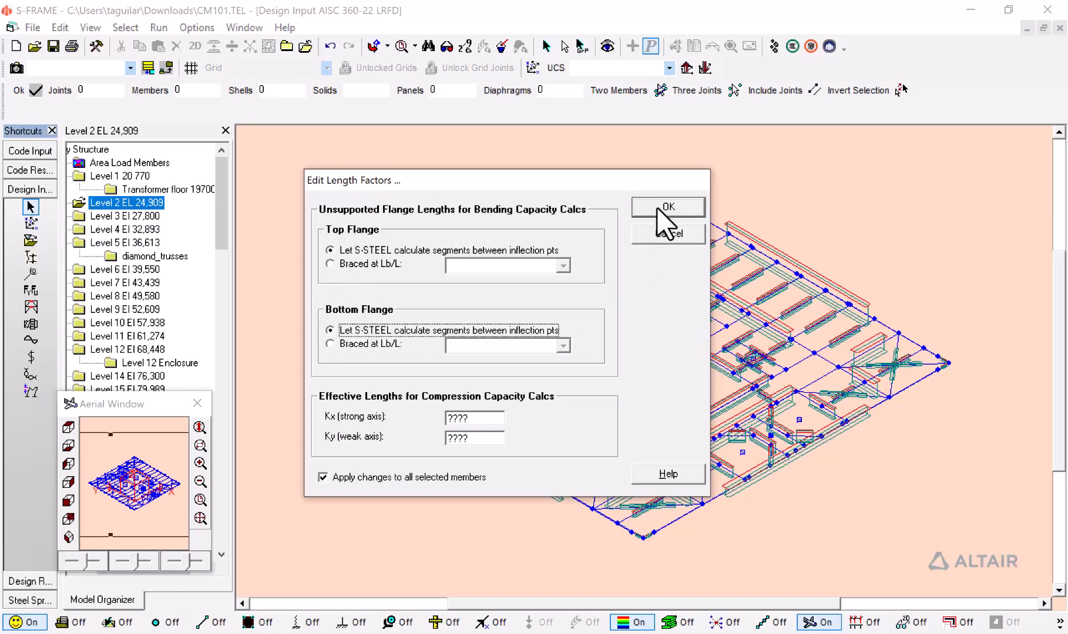
pyautogui.click(668, 206)
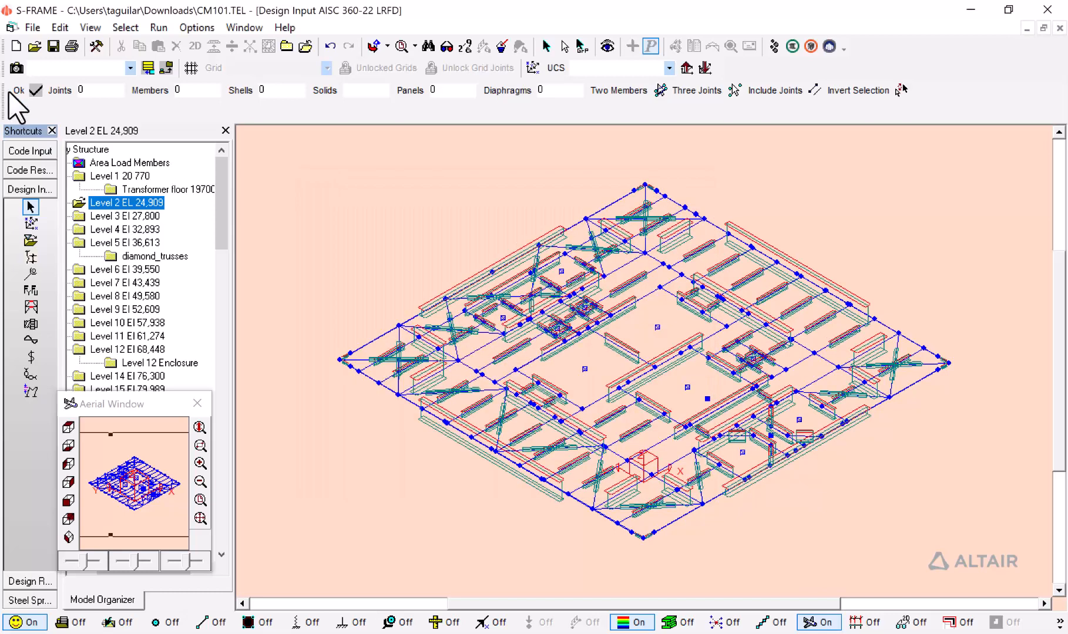
pyautogui.click(60, 27)
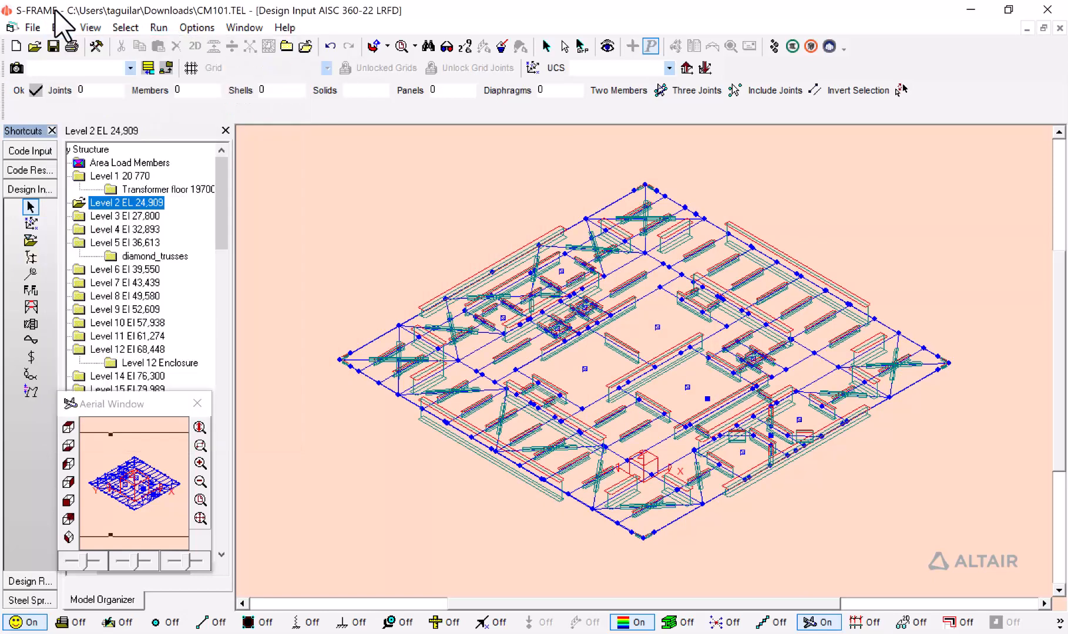
# Start a design run of the 119 selected Level 2 members for all load combinations
pyautogui.click(157, 27)
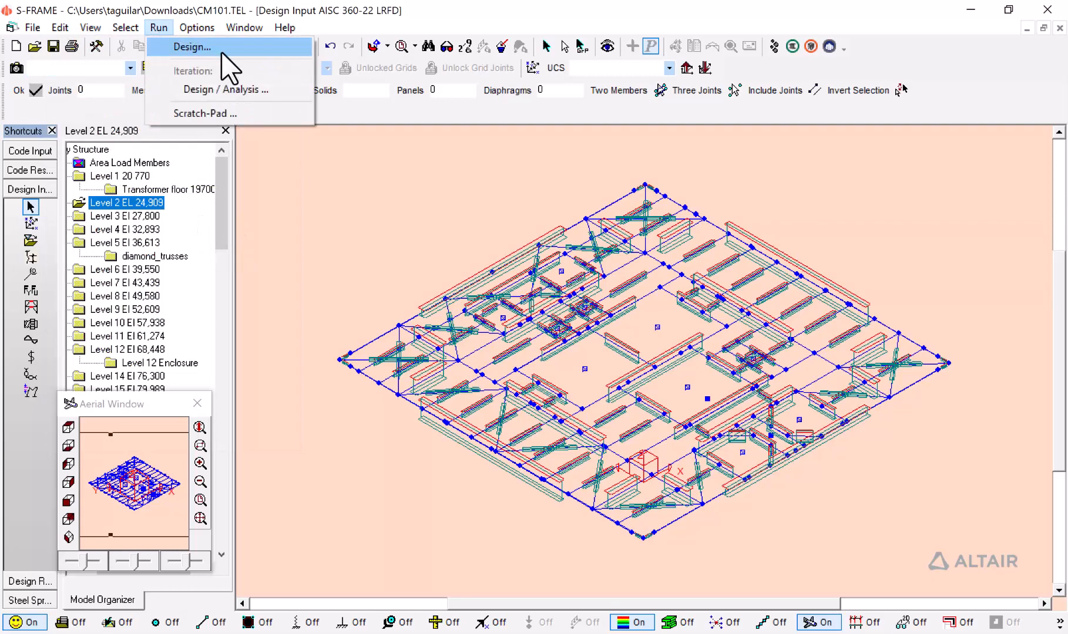
pyautogui.click(198, 47)
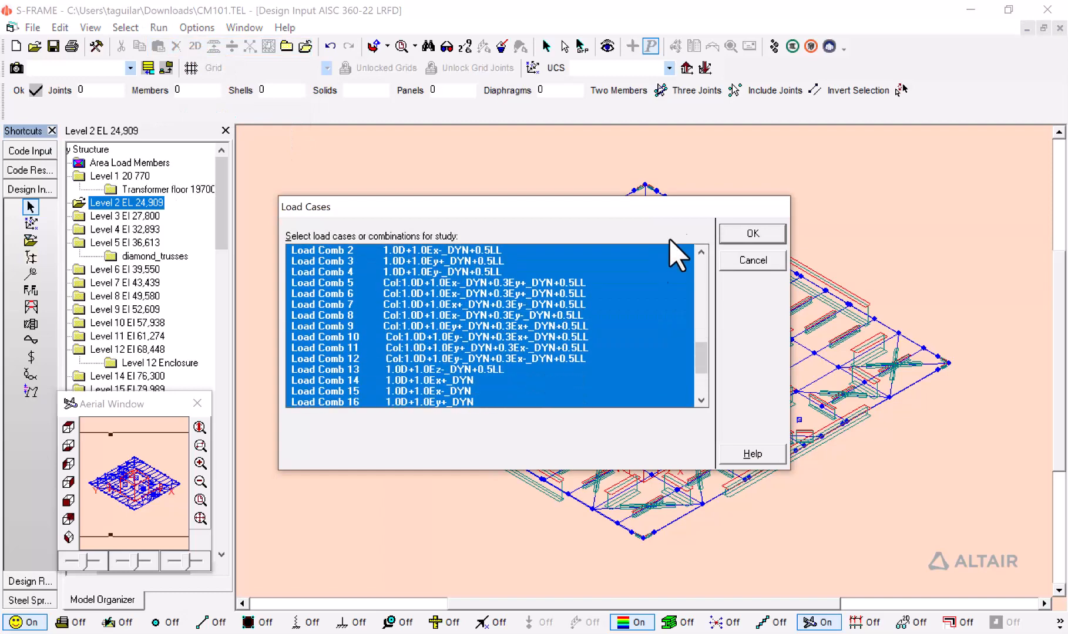
pyautogui.click(750, 232)
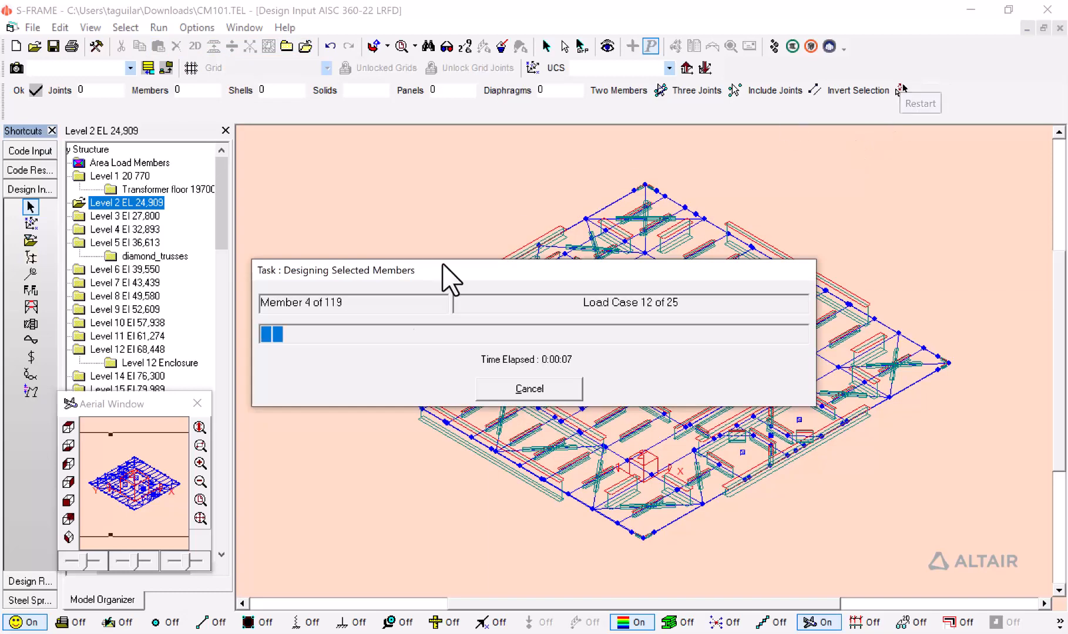
pyautogui.moveTo(663, 239)
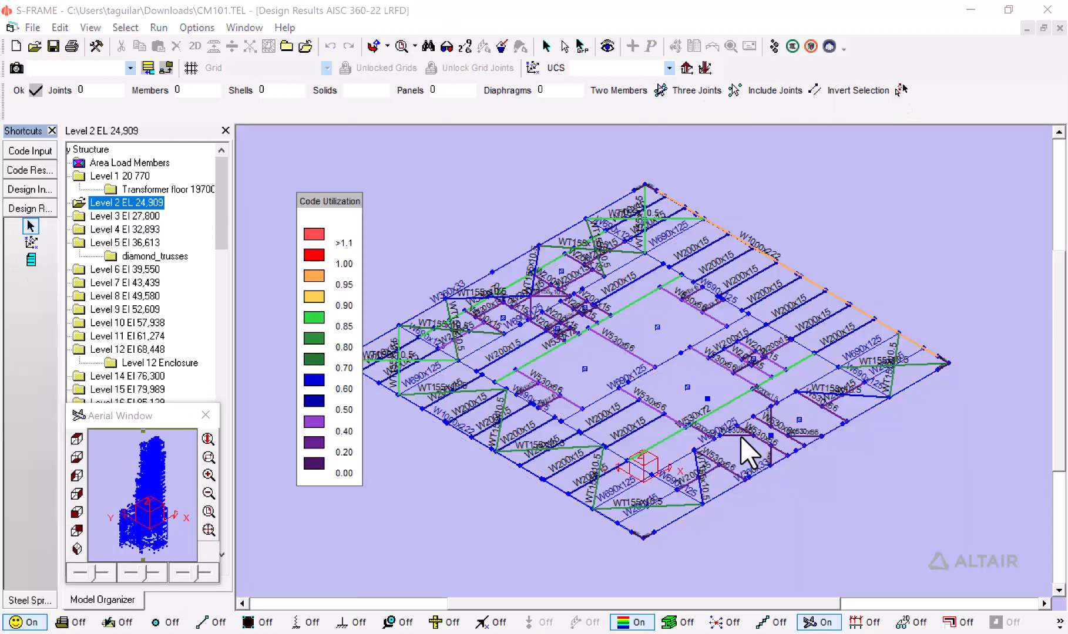
pyautogui.moveTo(467, 395)
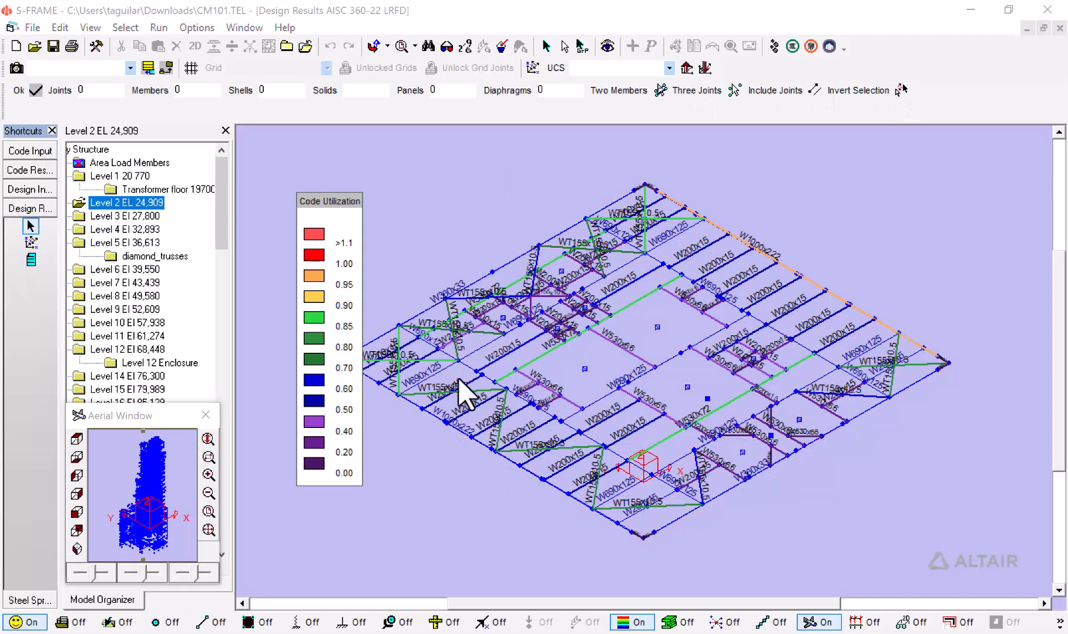
pyautogui.moveTo(443, 360)
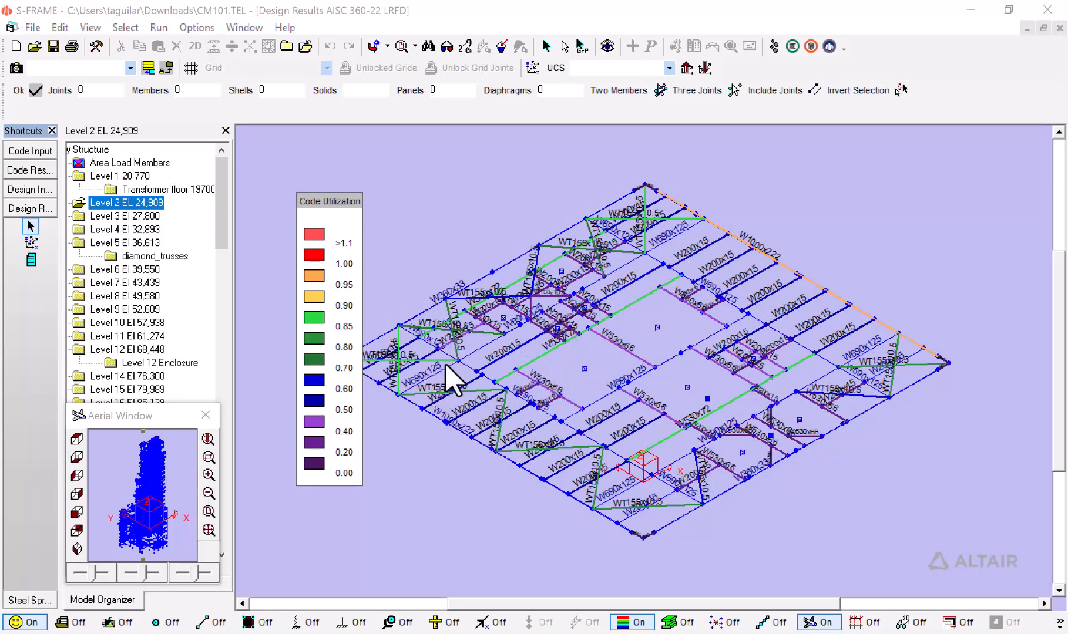
pyautogui.moveTo(691, 461)
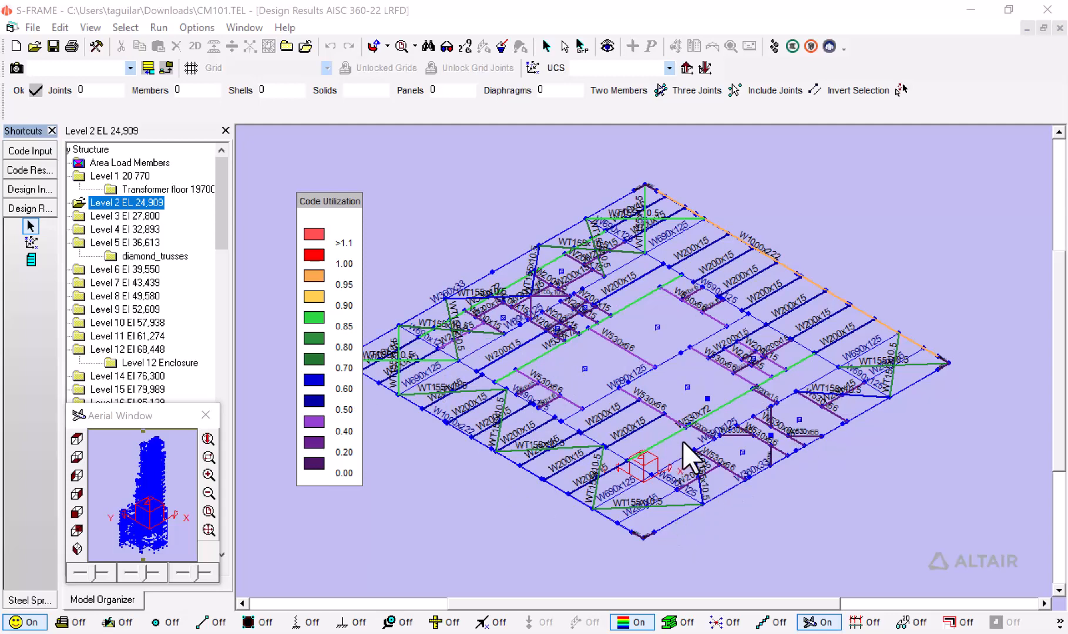
pyautogui.moveTo(719, 436)
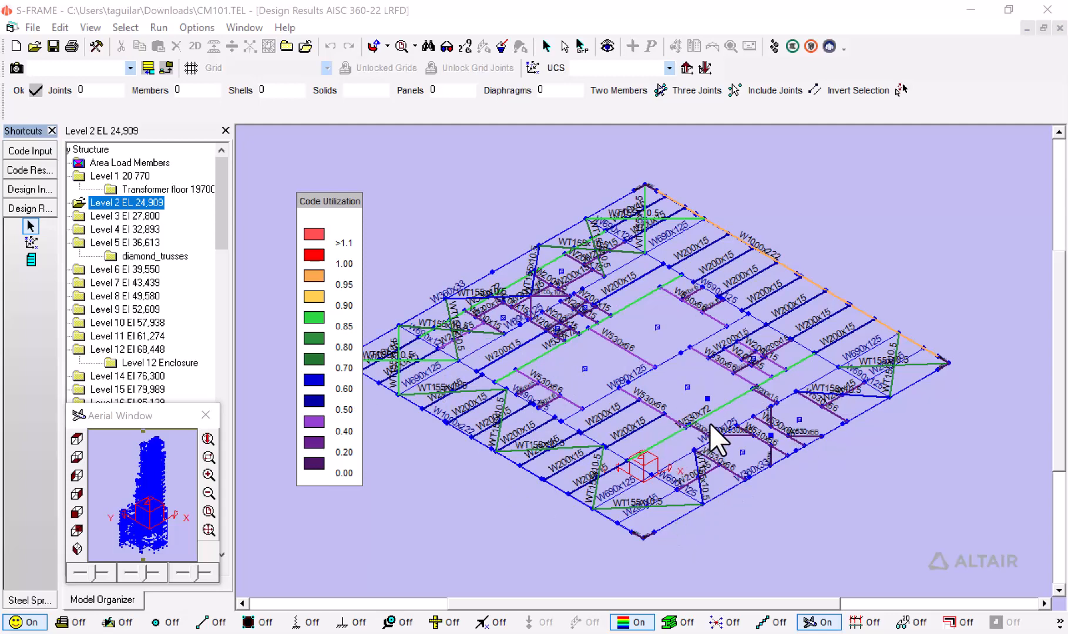
pyautogui.moveTo(538, 402)
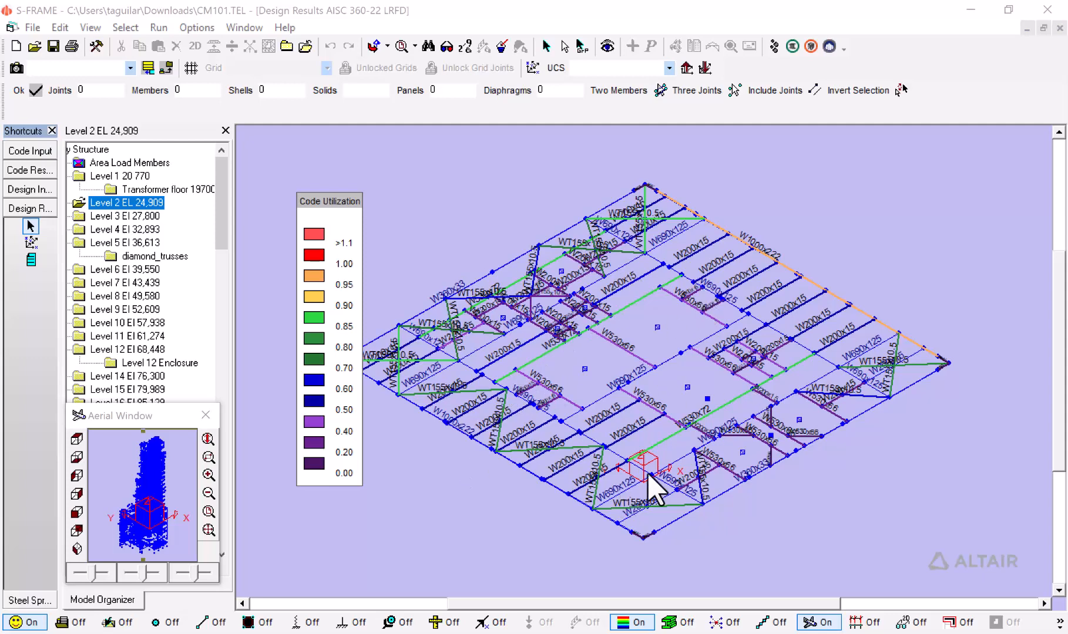
pyautogui.moveTo(503, 414)
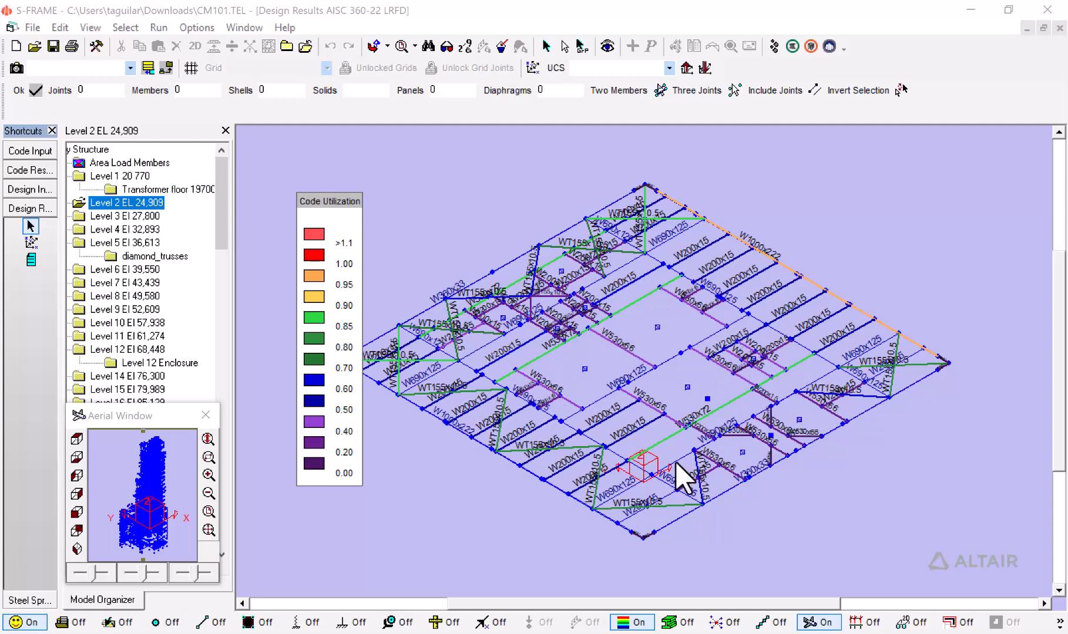
pyautogui.moveTo(359, 343)
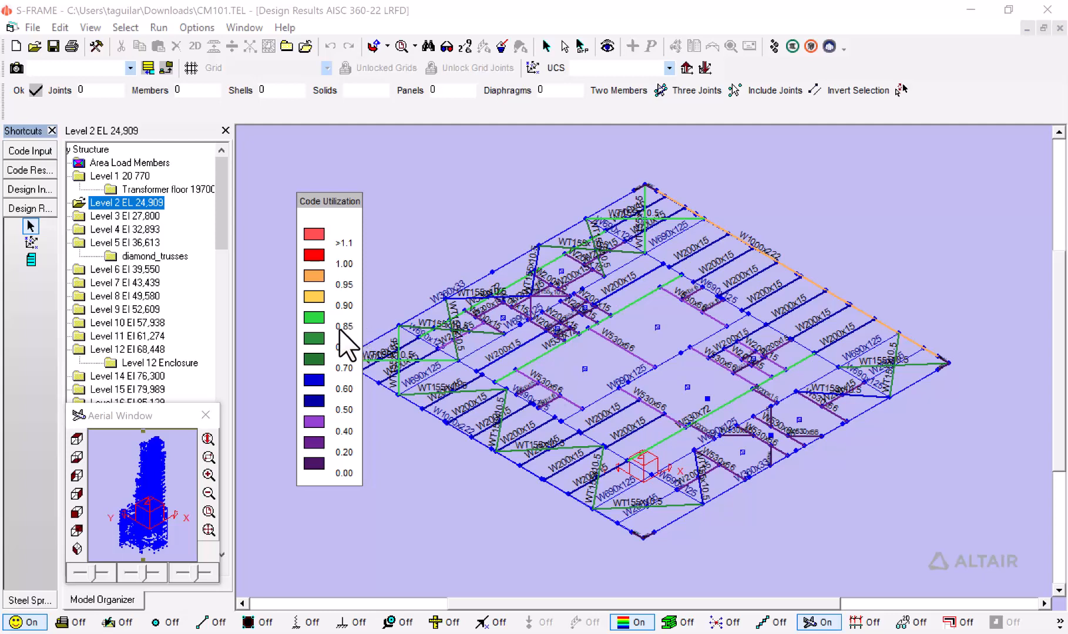
pyautogui.moveTo(621, 358)
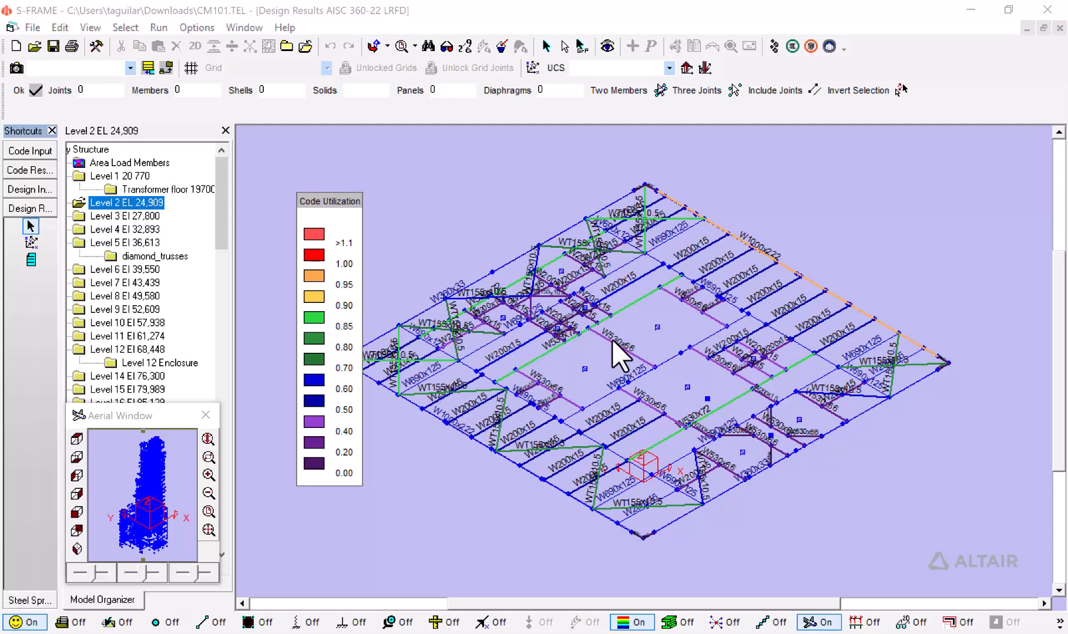
pyautogui.moveTo(766, 330)
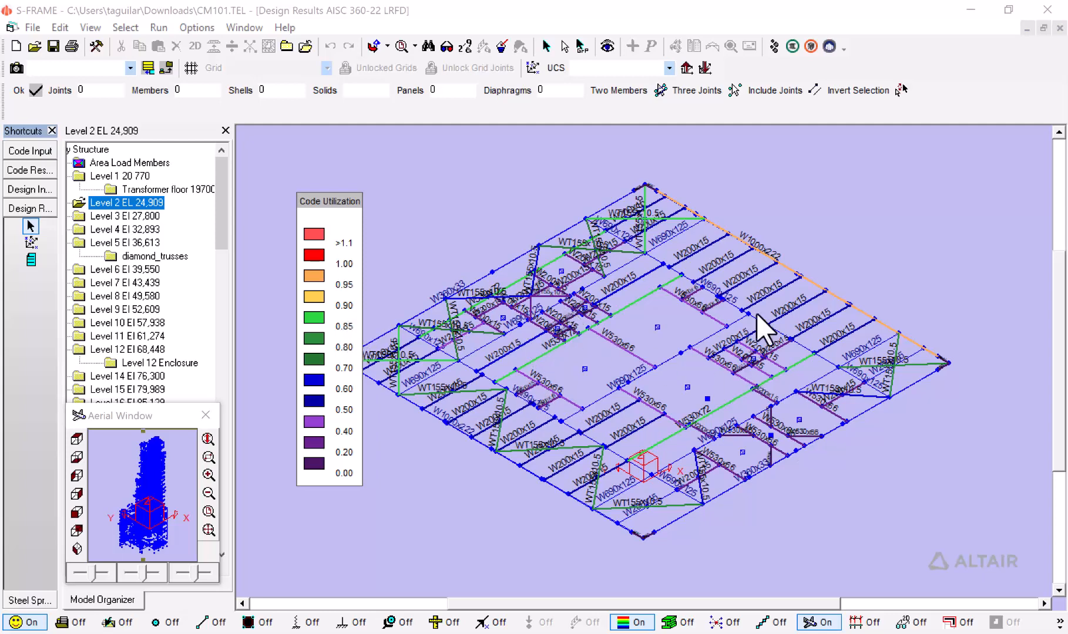
pyautogui.moveTo(374, 378)
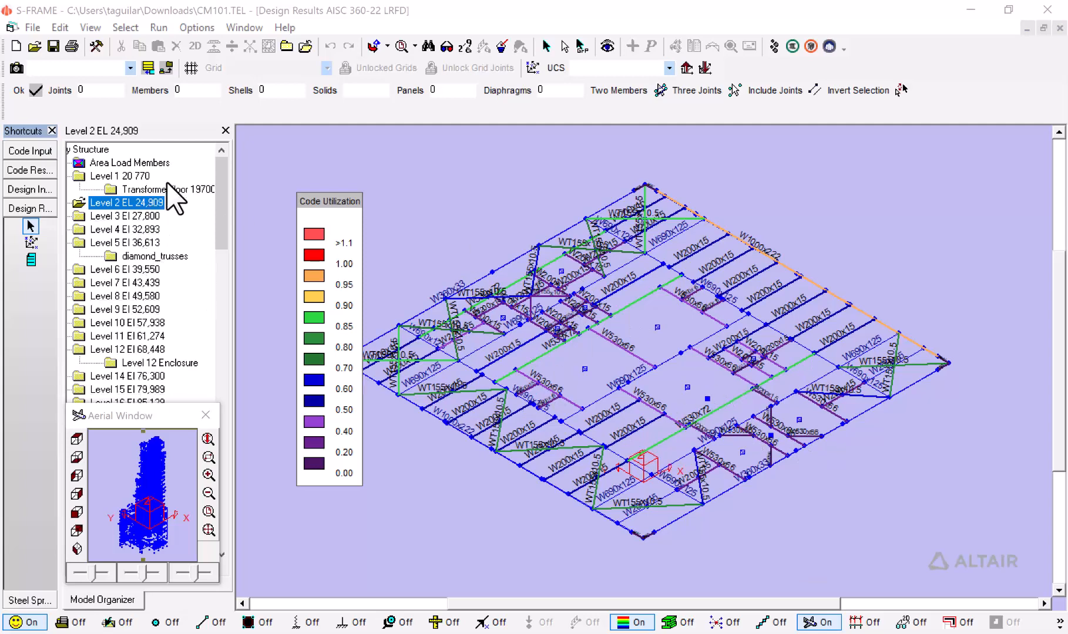
pyautogui.moveTo(364, 61)
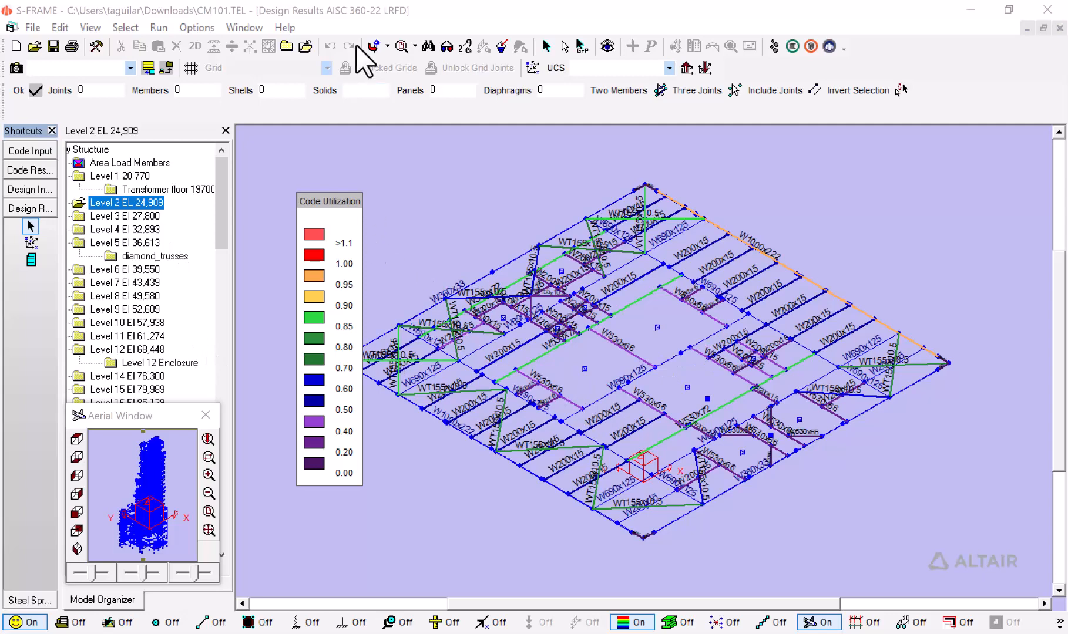